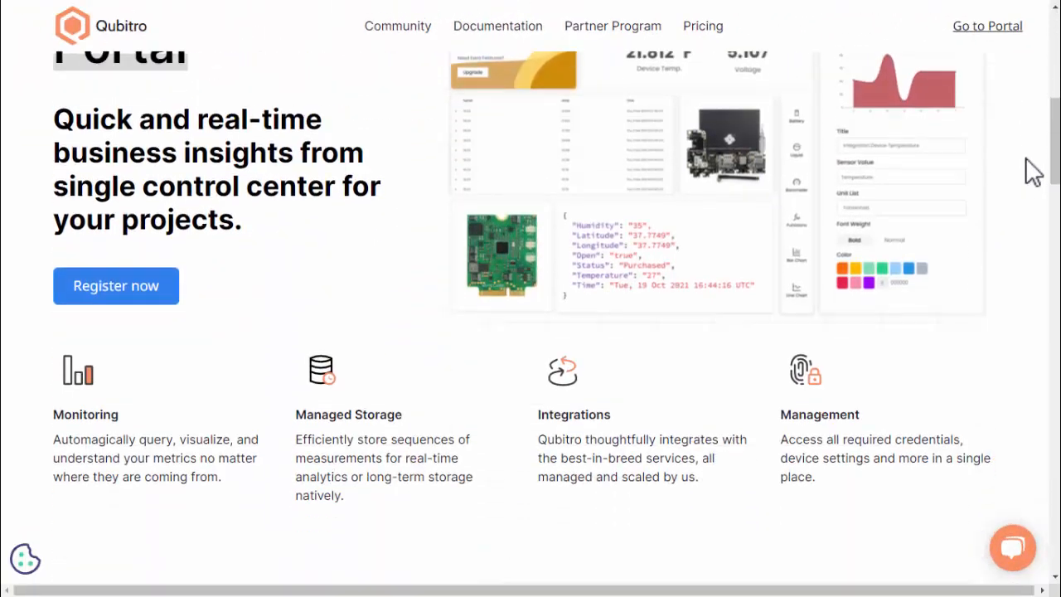
Scroll down and back up through the Qubitro website page.
scroll(down, 3)
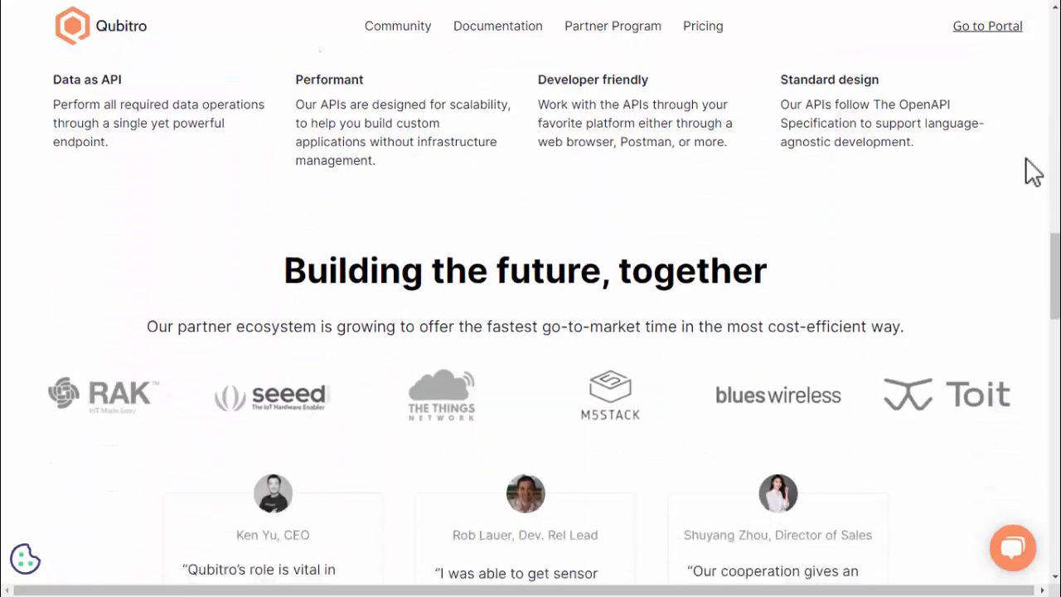
scroll(down, 3)
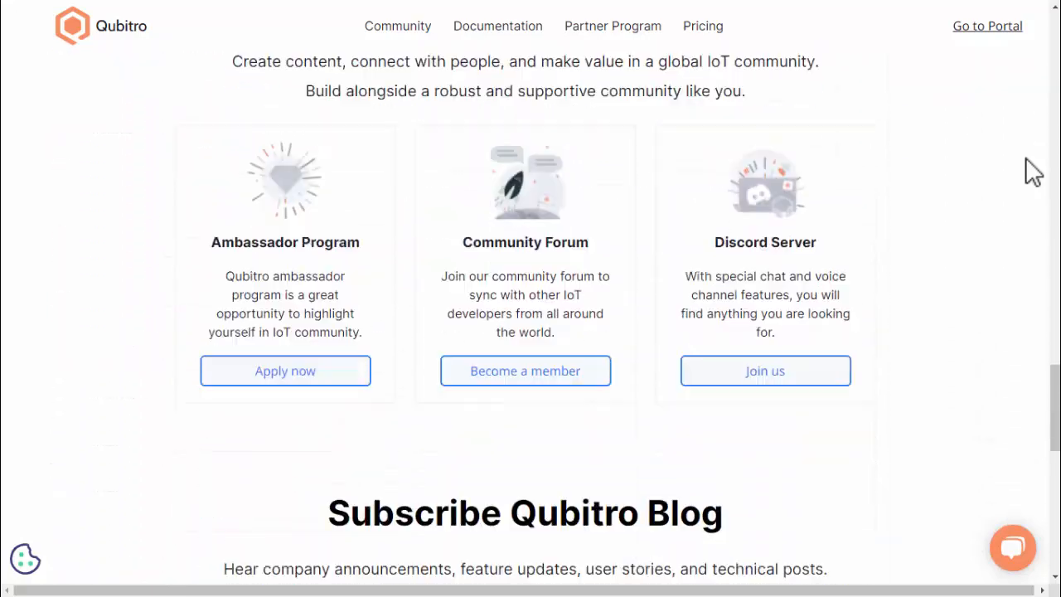
scroll(down, 3)
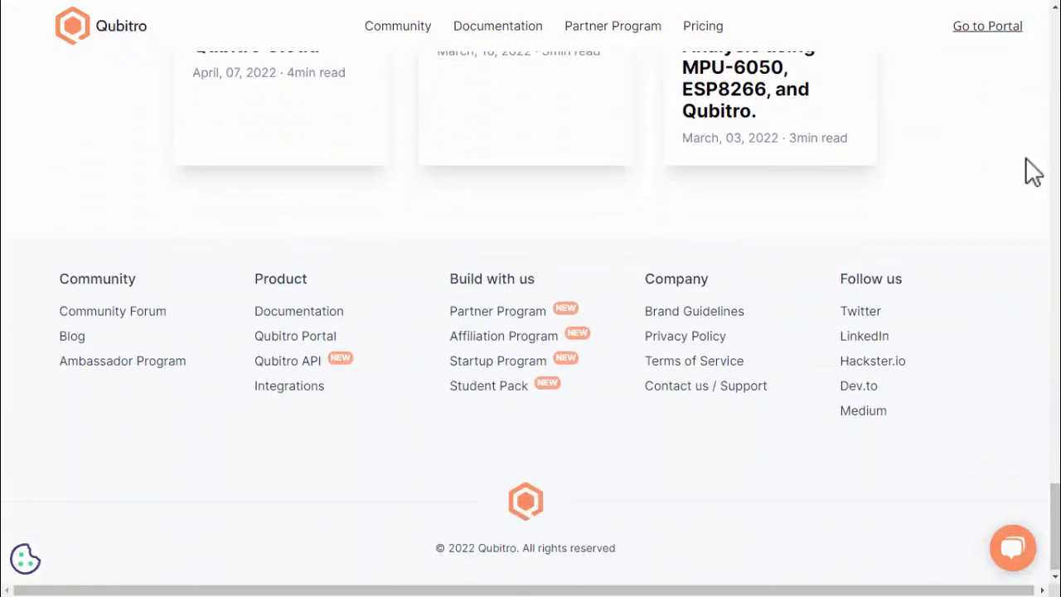
scroll(down, 3)
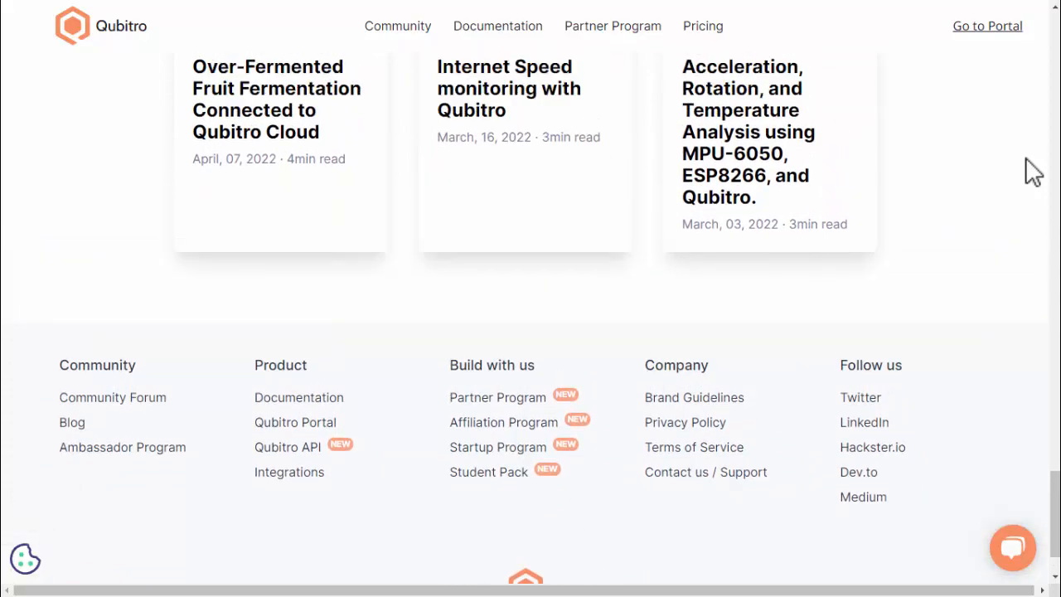
scroll(up, 3)
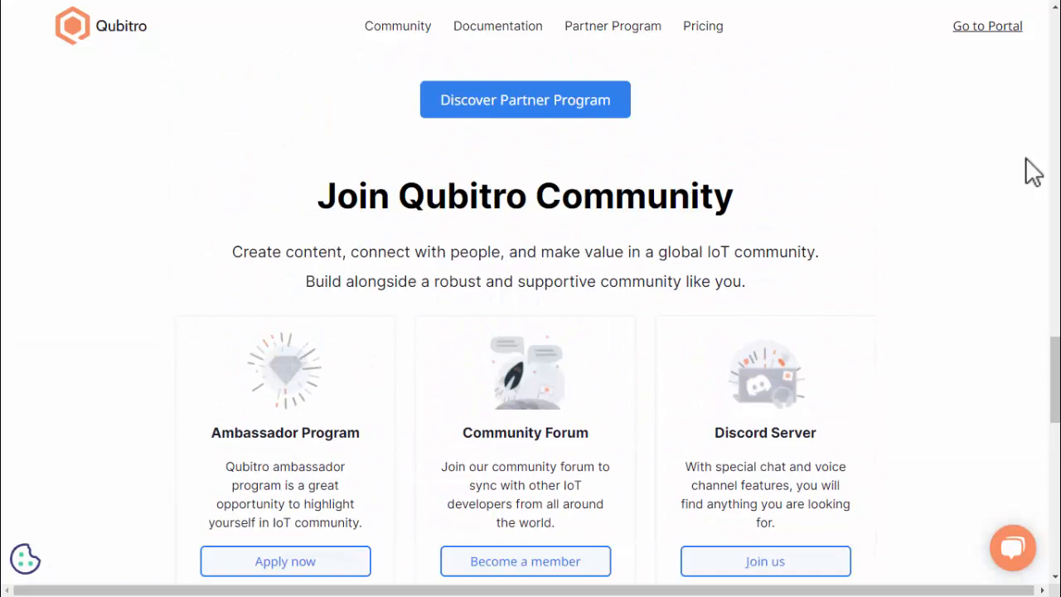
scroll(up, 3)
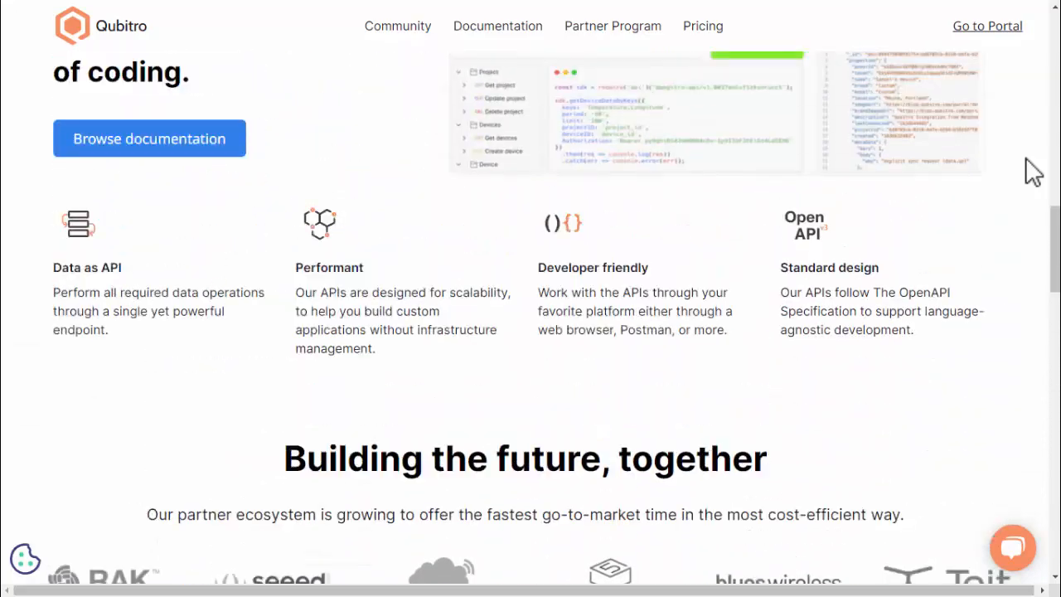
scroll(up, 3)
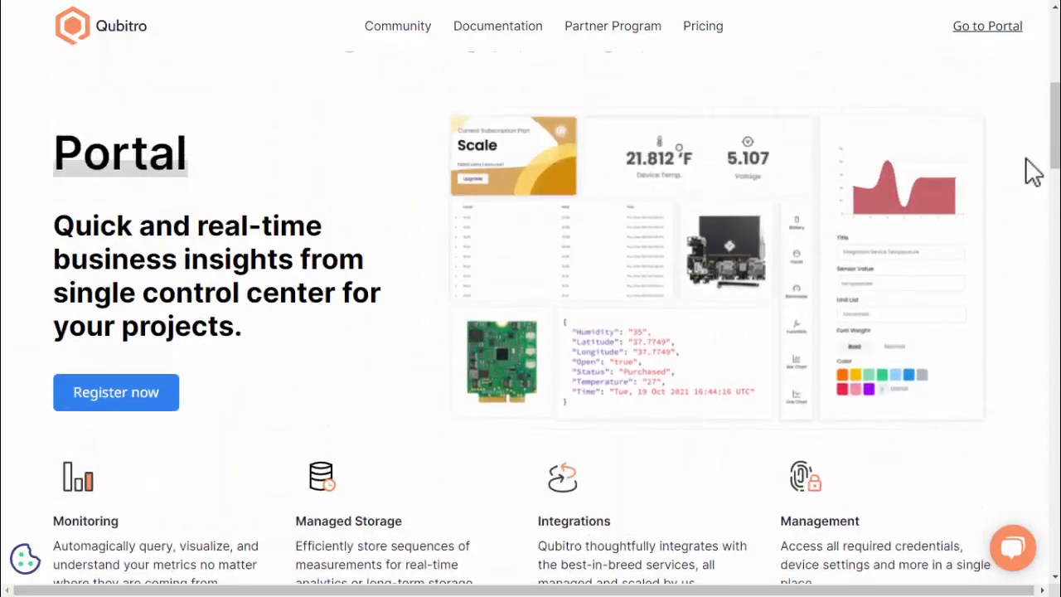
scroll(up, 3)
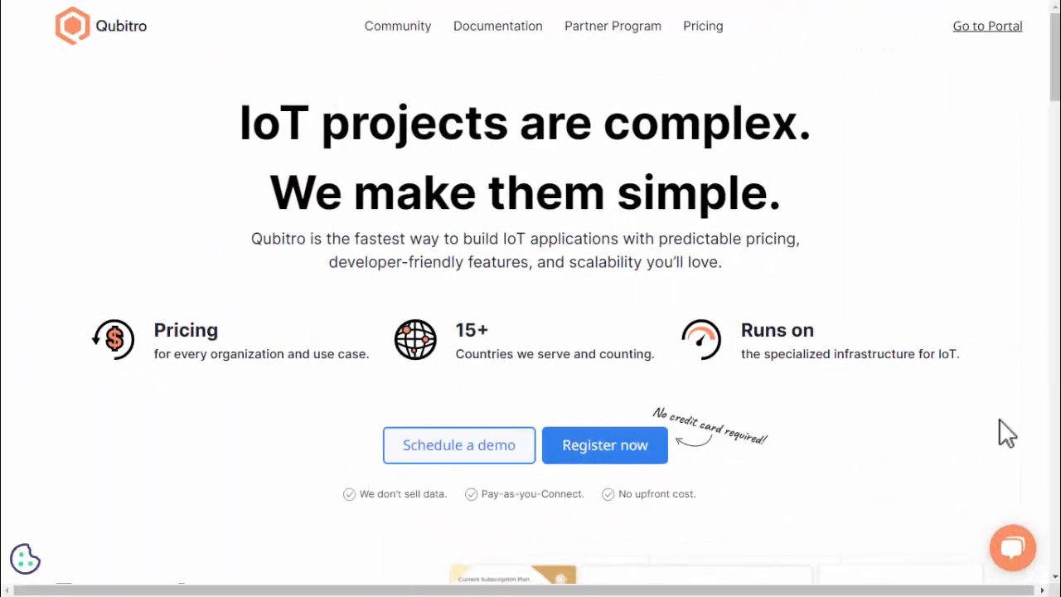
In the Qubitro Portal, name the new project 'Micro:bit x Qubitro' and add a description.
click(987, 26)
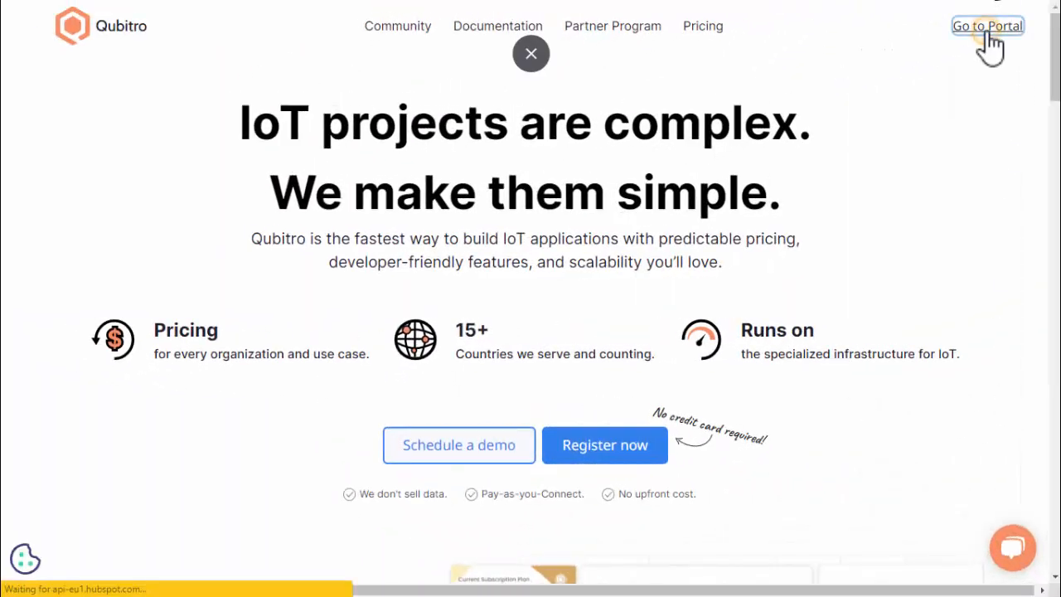
click(986, 26)
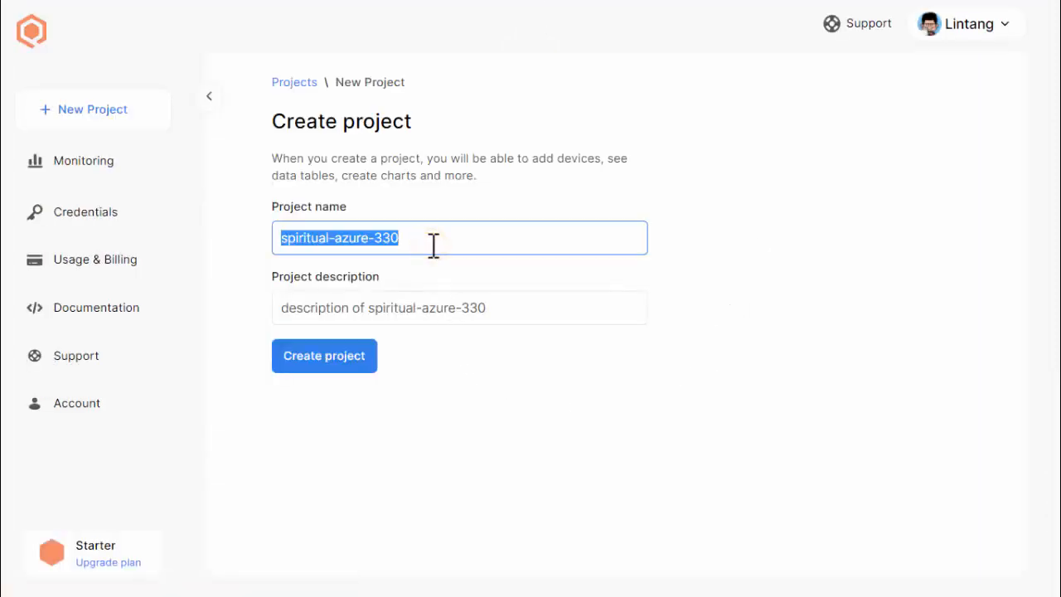
text(Micro:bit)
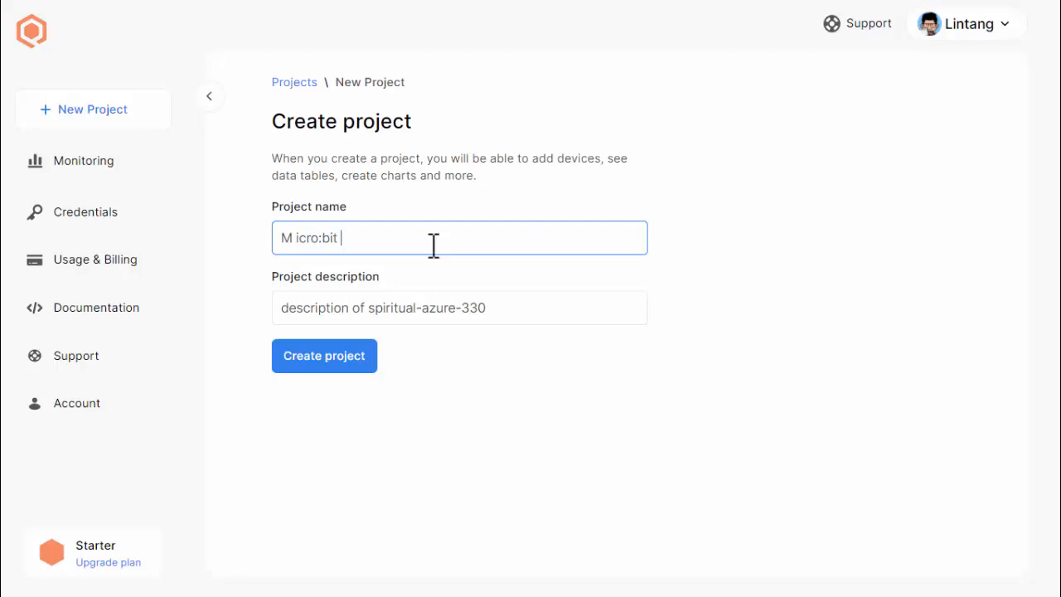
text(x Qubitro)
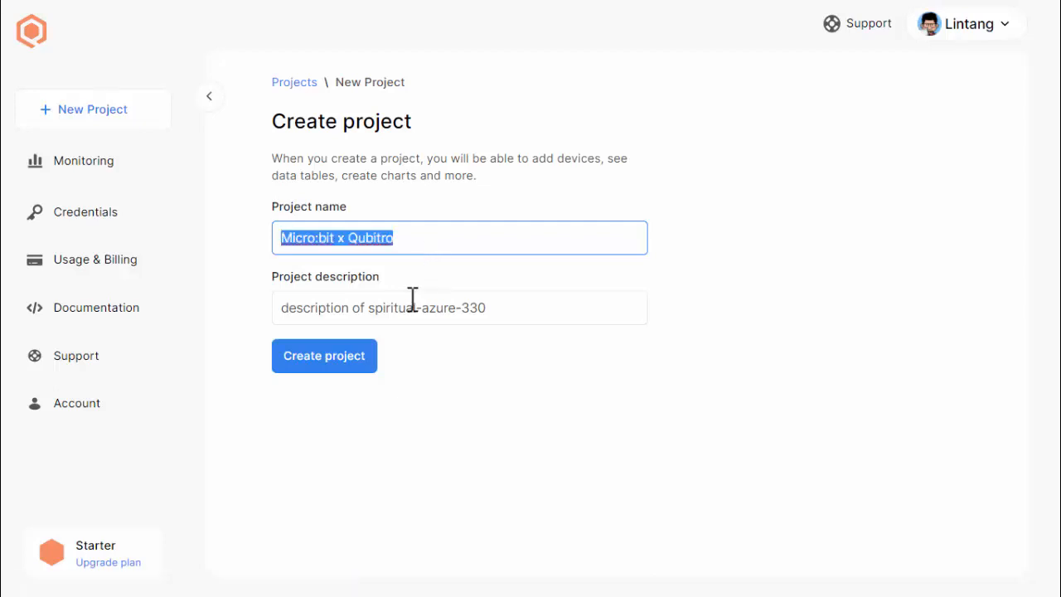
click(324, 356)
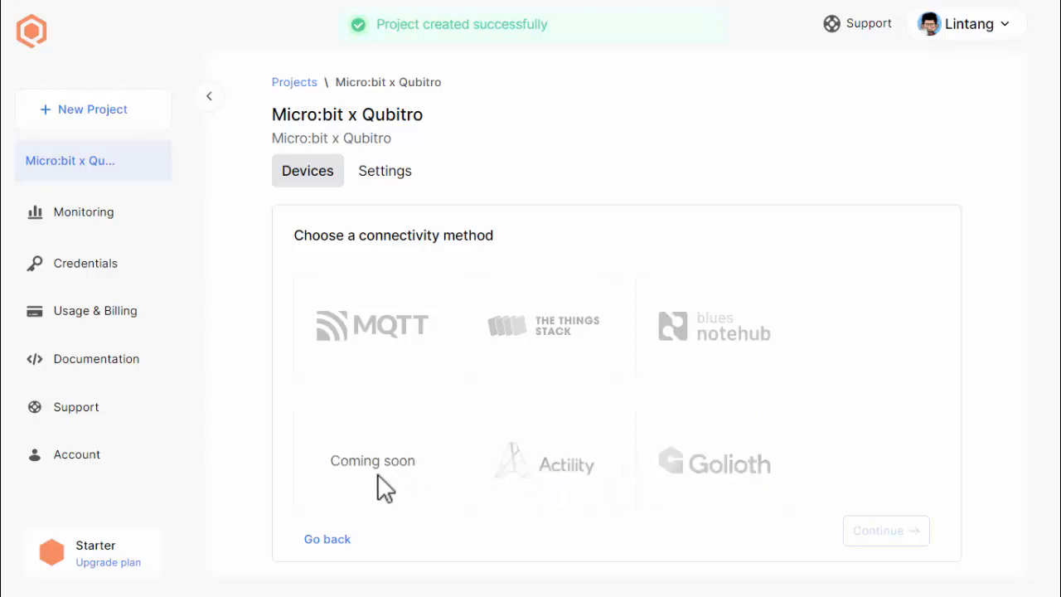
Create an MQTT device named Micro:bit, brand BBC Micro:bit, model Micro:bit.
click(371, 325)
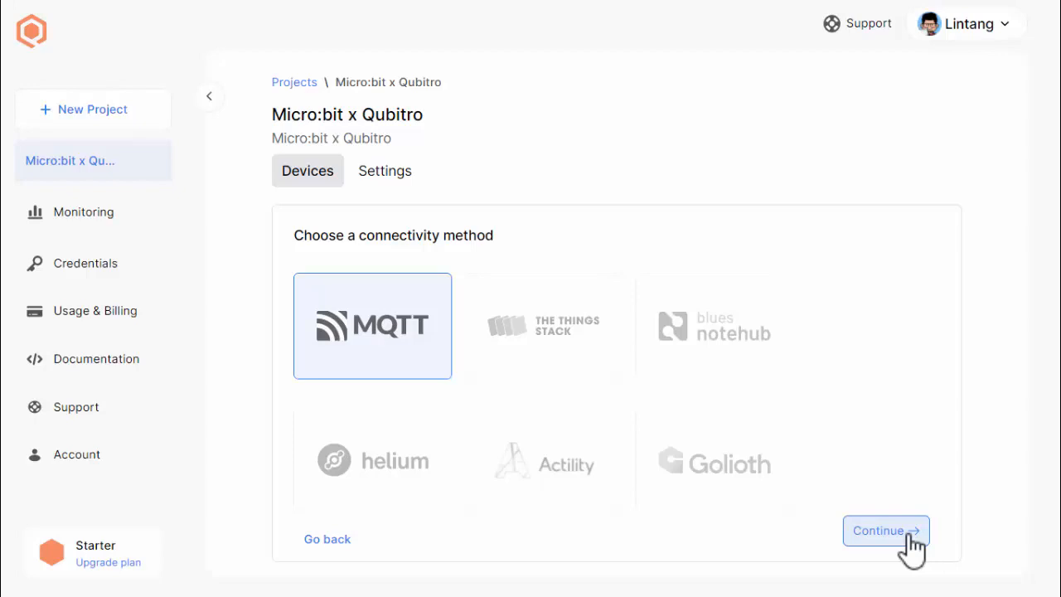
click(885, 530)
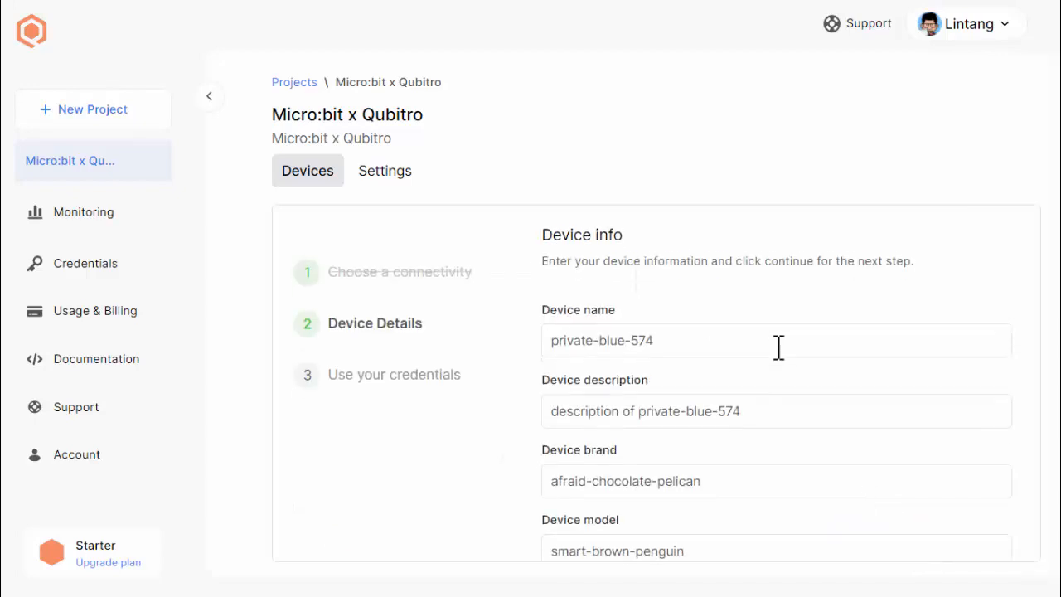
text(Mic)
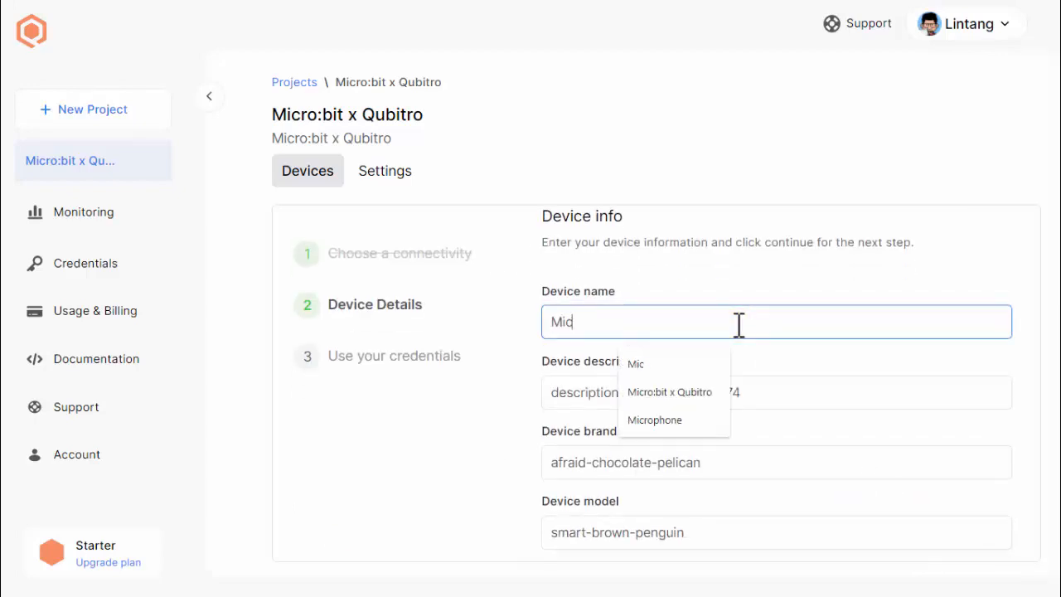
click(669, 391)
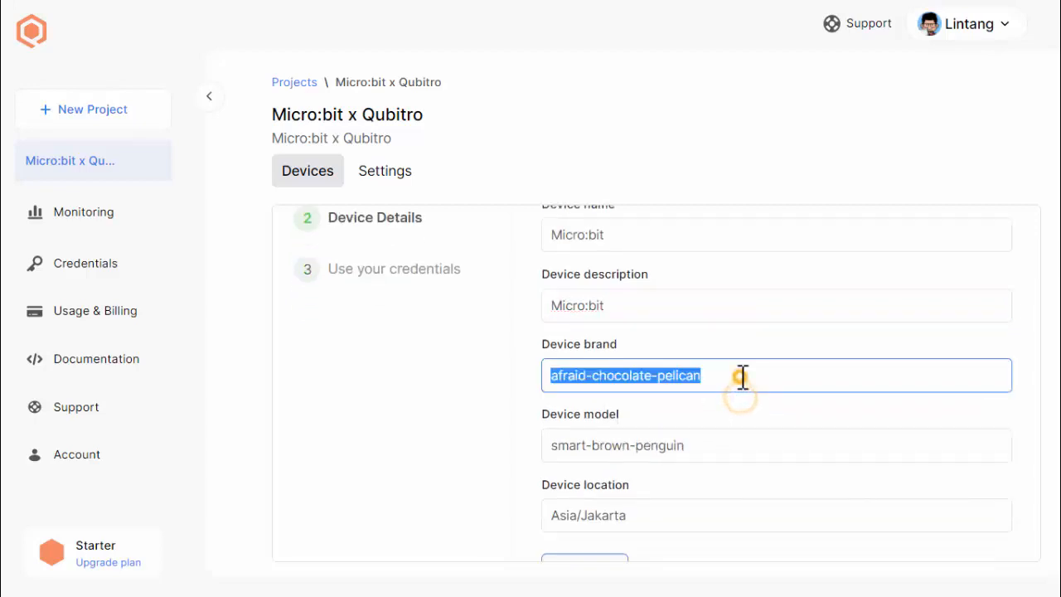
click(584, 531)
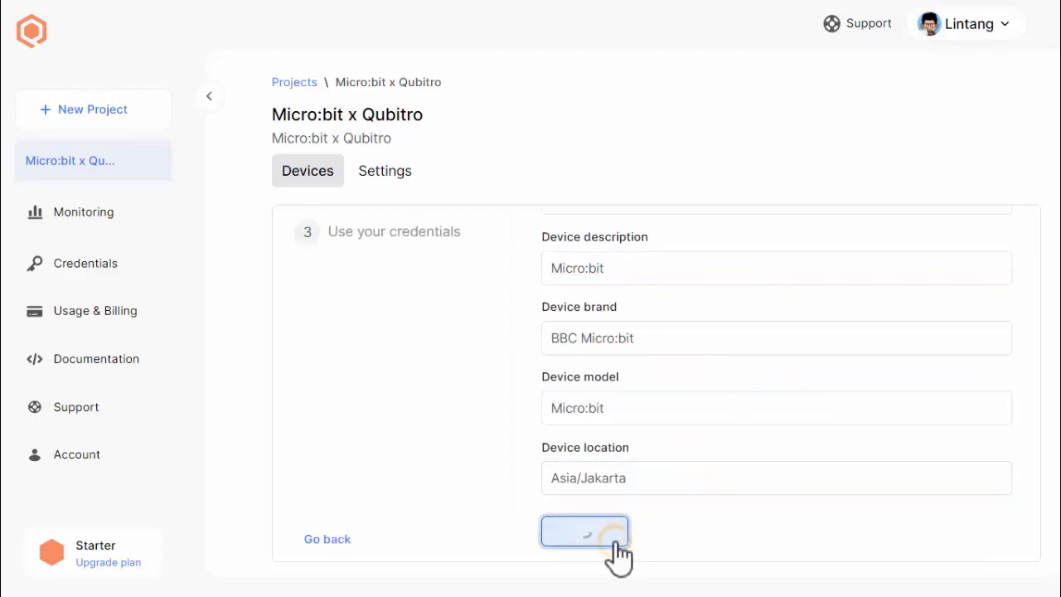
click(585, 531)
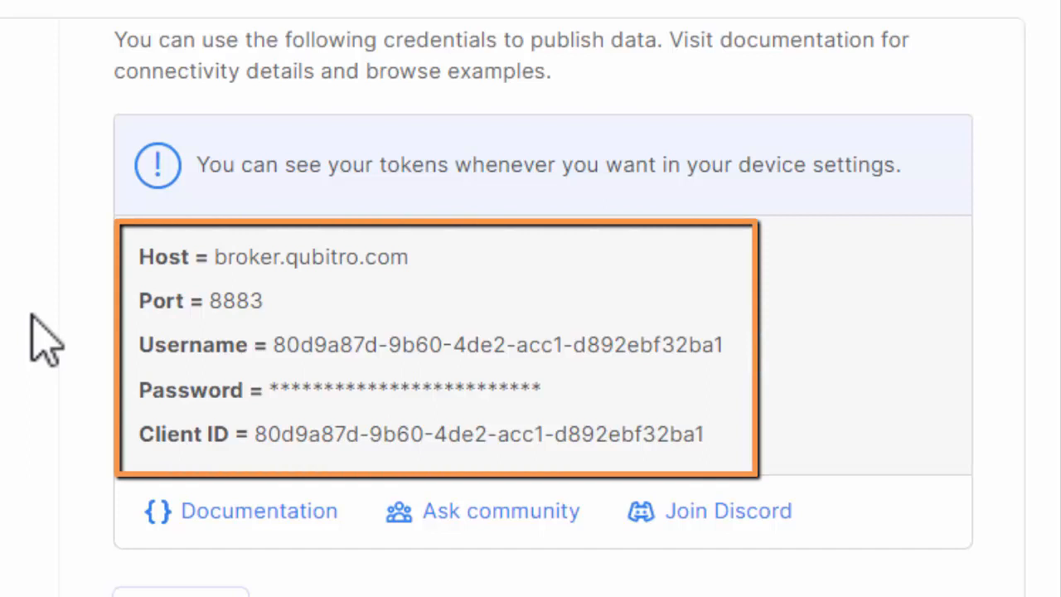
mouse_move(53, 183)
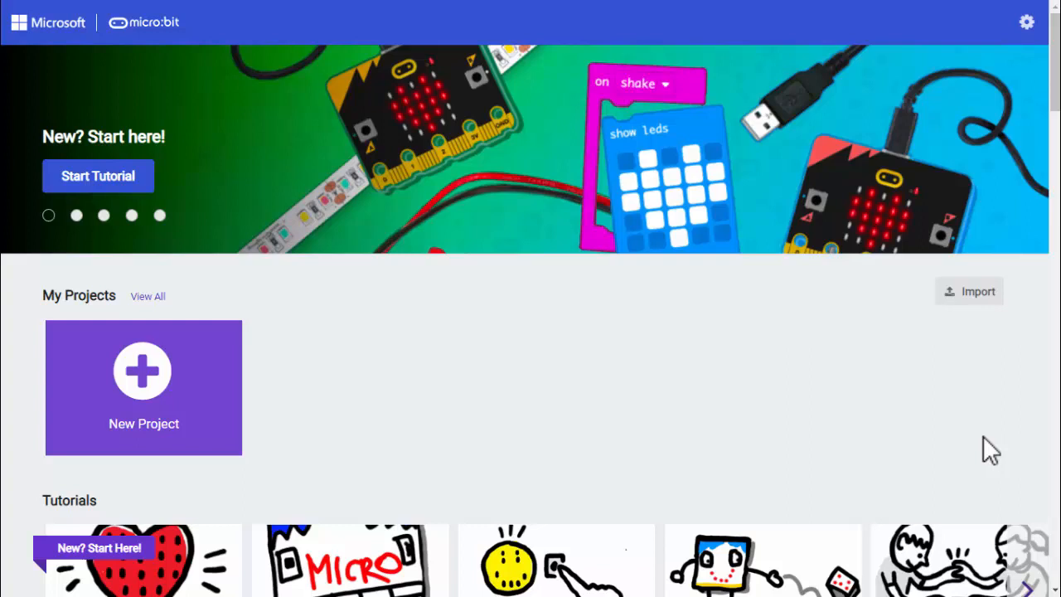
mouse_move(265, 447)
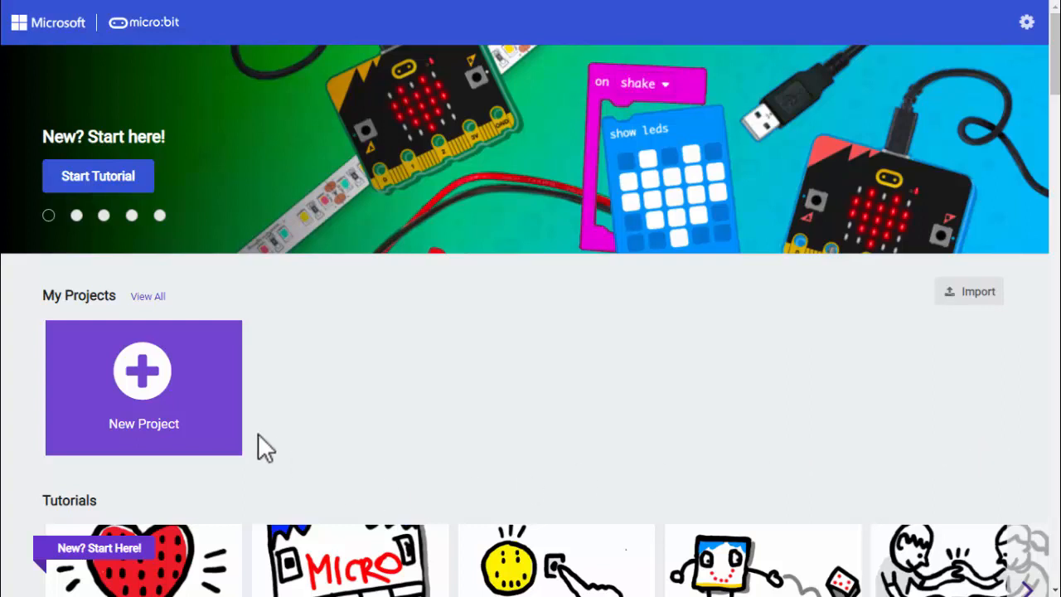
Create a new MakeCode project named 'Microbit x Qubitro'.
click(143, 387)
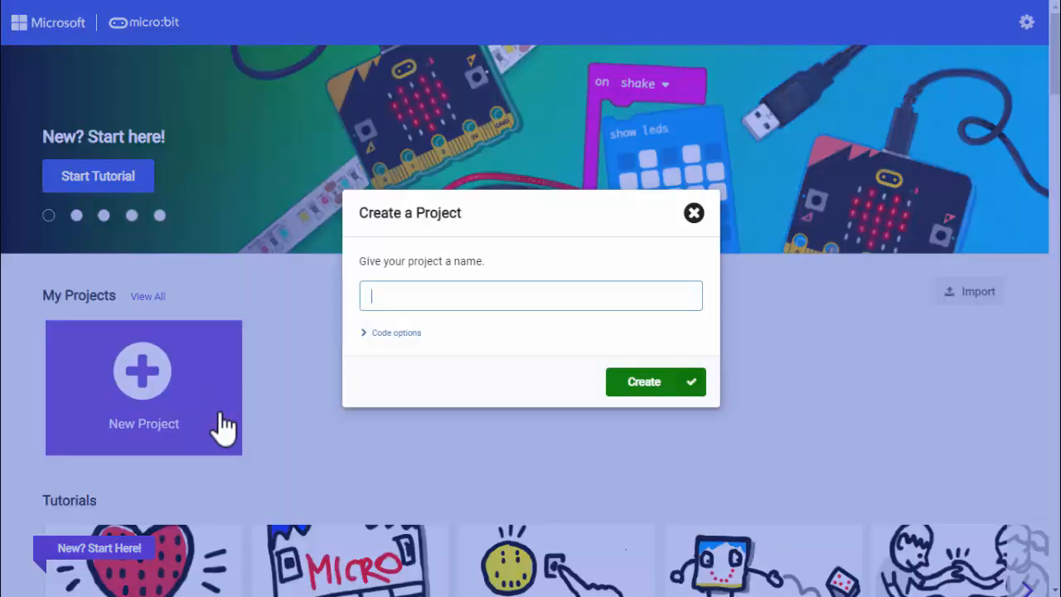
text(Microbit x Qubitro)
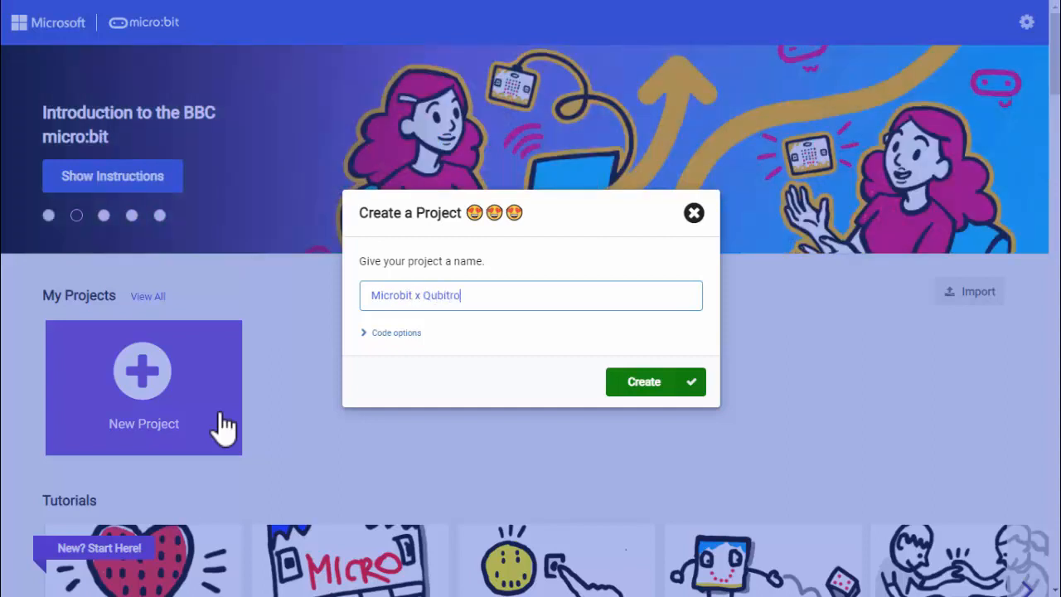
click(655, 381)
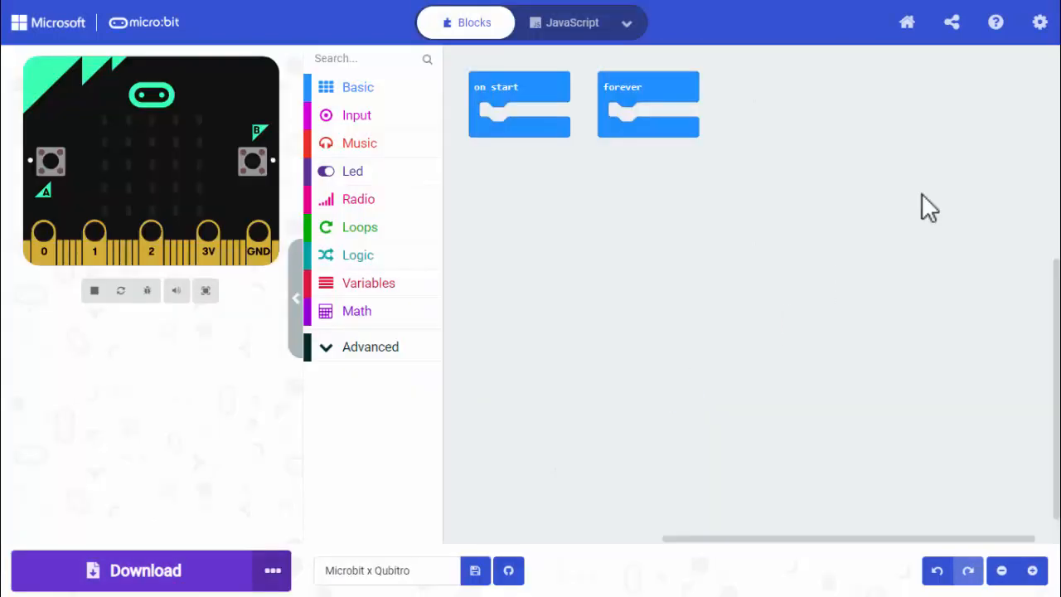
Search extensions for esp8266 and add the iot-environment-kit extension.
click(1039, 22)
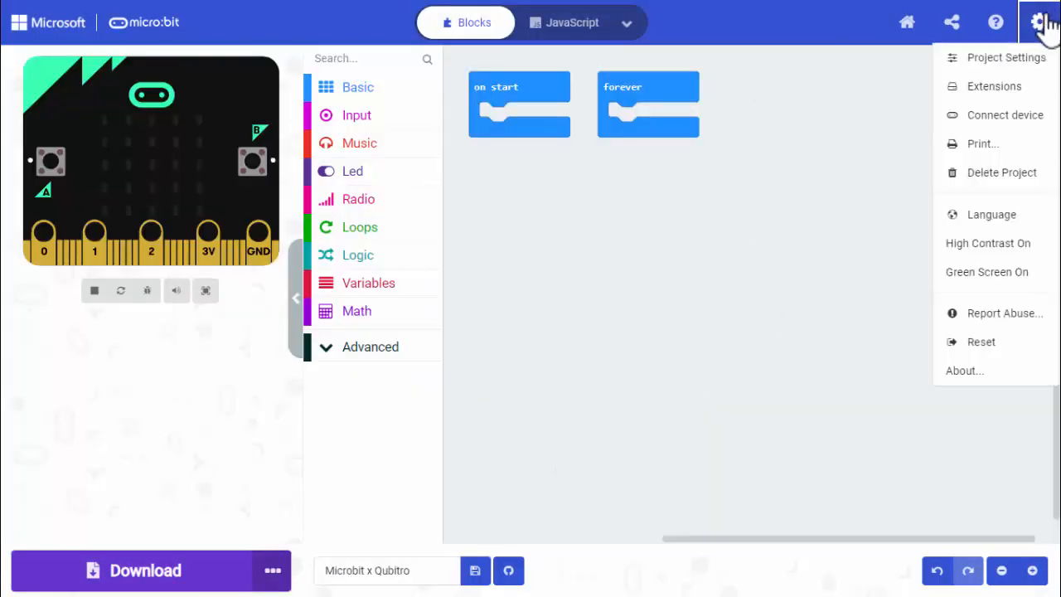
click(994, 86)
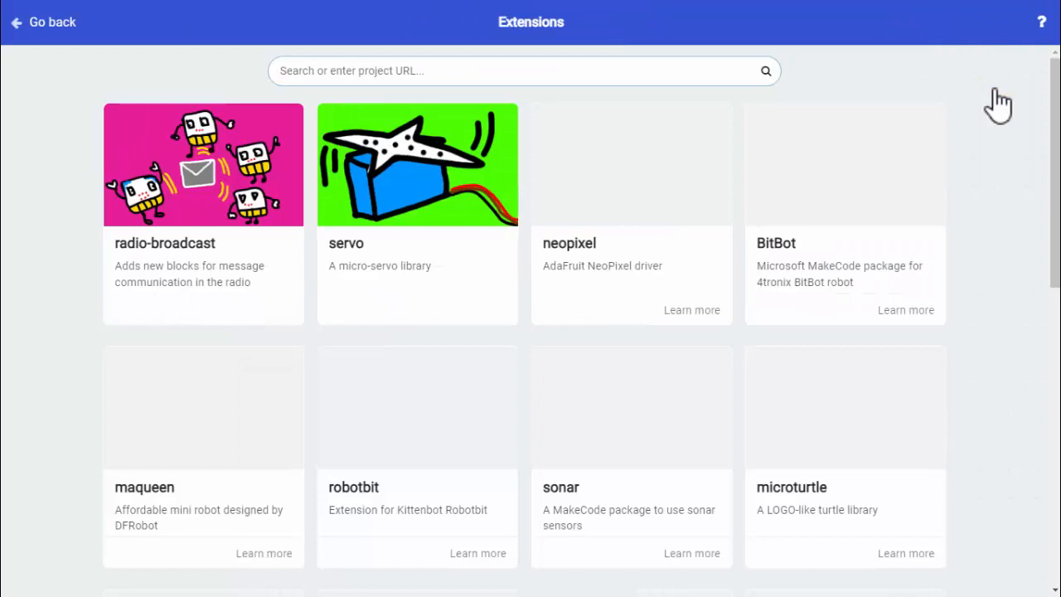
text(esp8266)
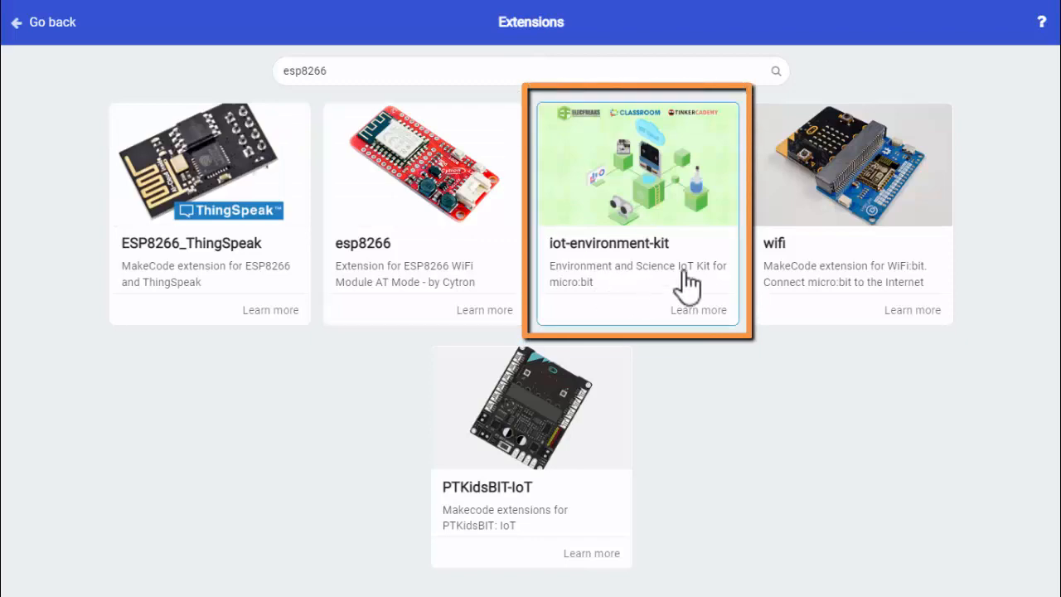
mouse_move(700, 248)
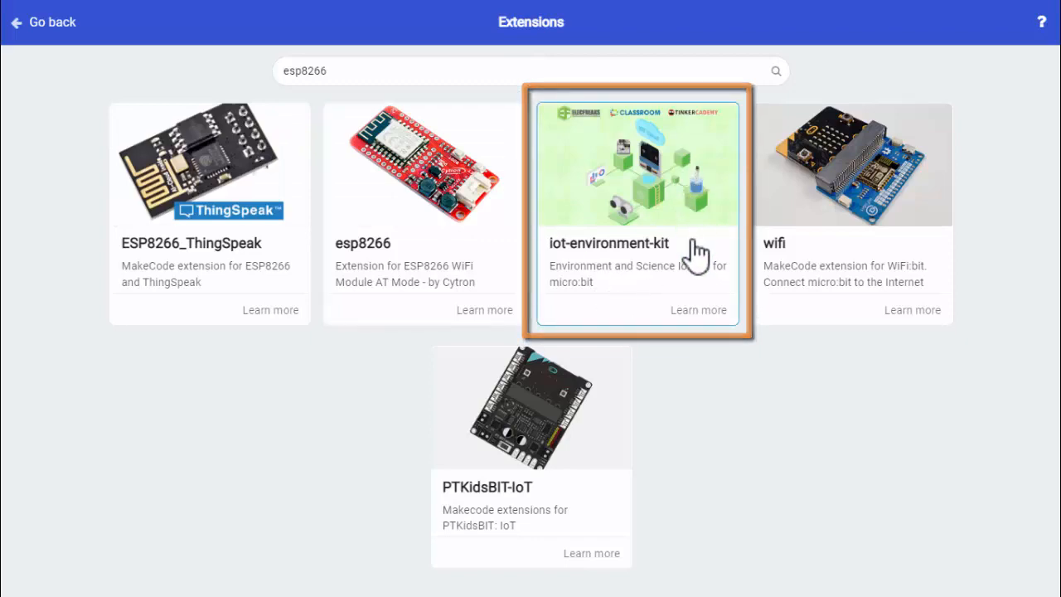
click(636, 207)
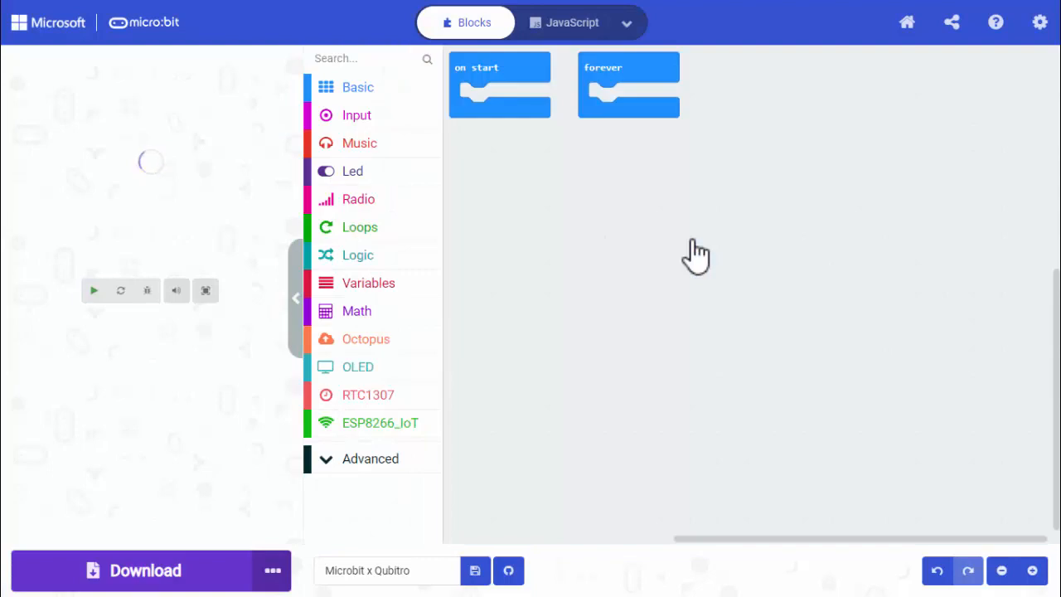
mouse_move(379, 423)
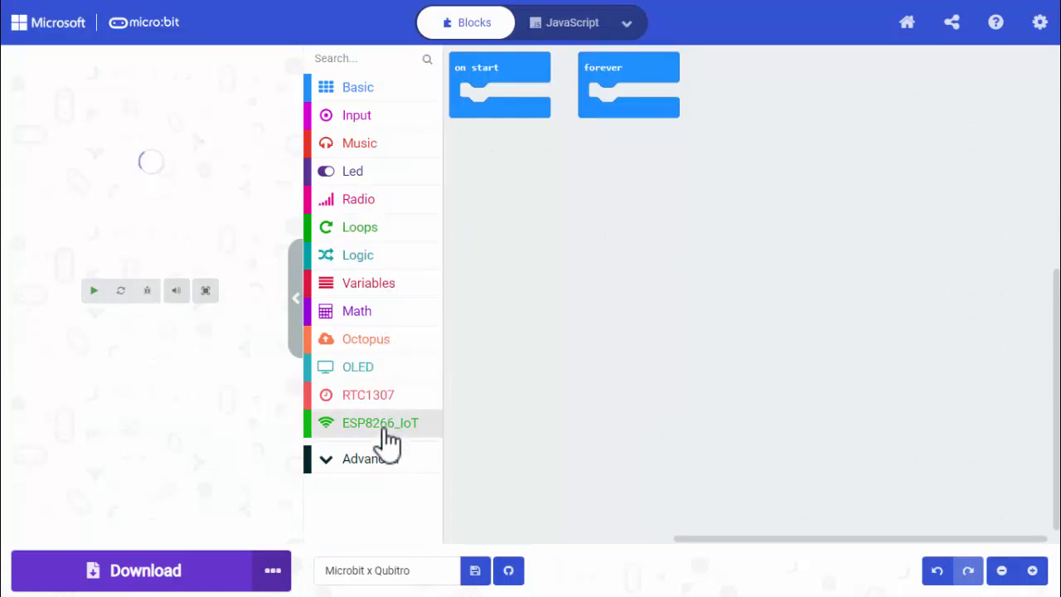
Put a heart show icon in on start and set the ESP8266 RX pin to P16.
click(379, 423)
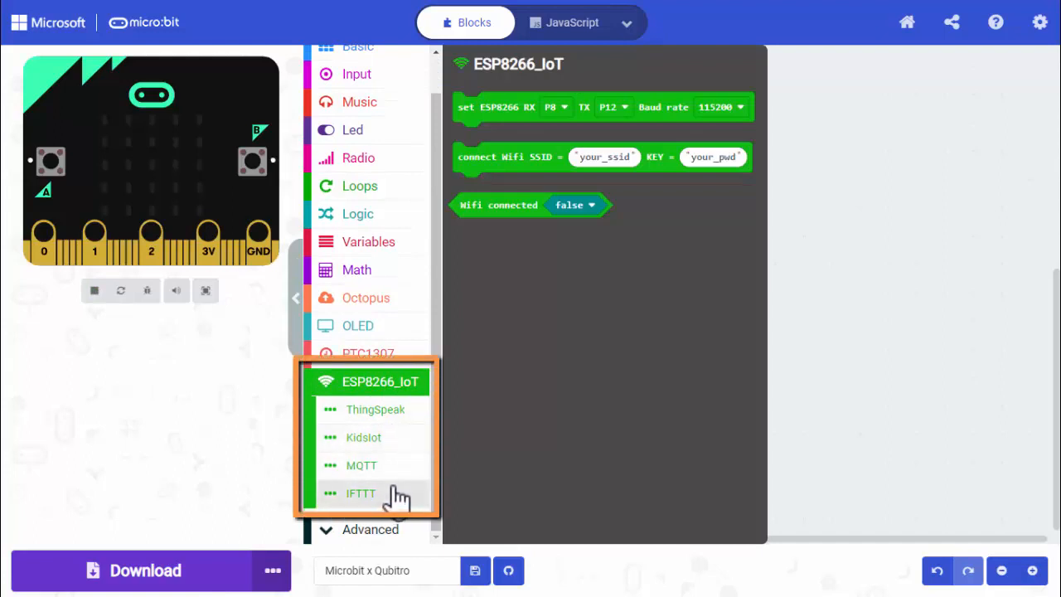
mouse_move(777, 377)
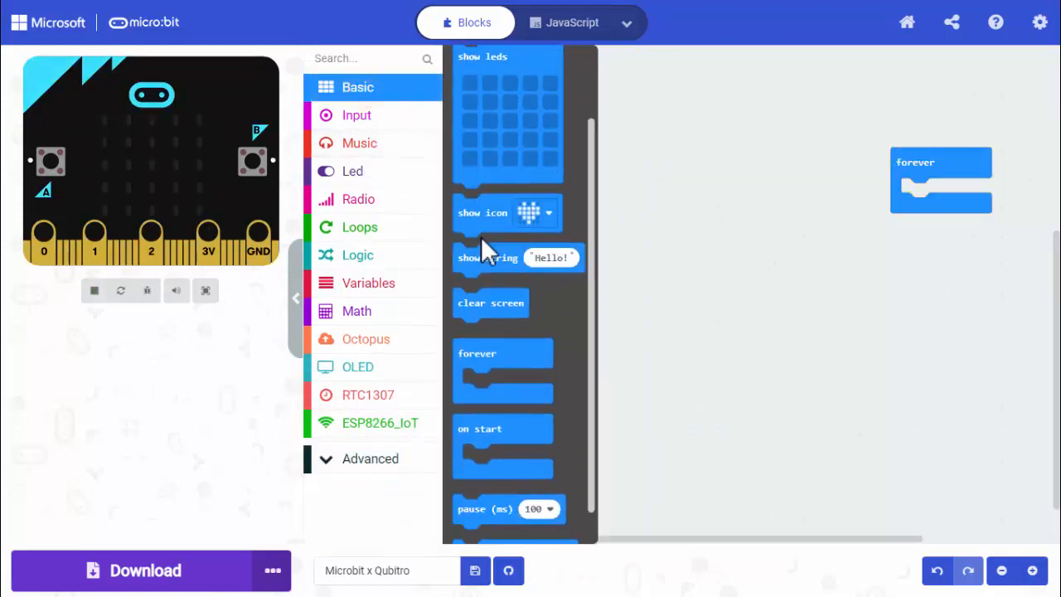
drag(482, 212, 530, 136)
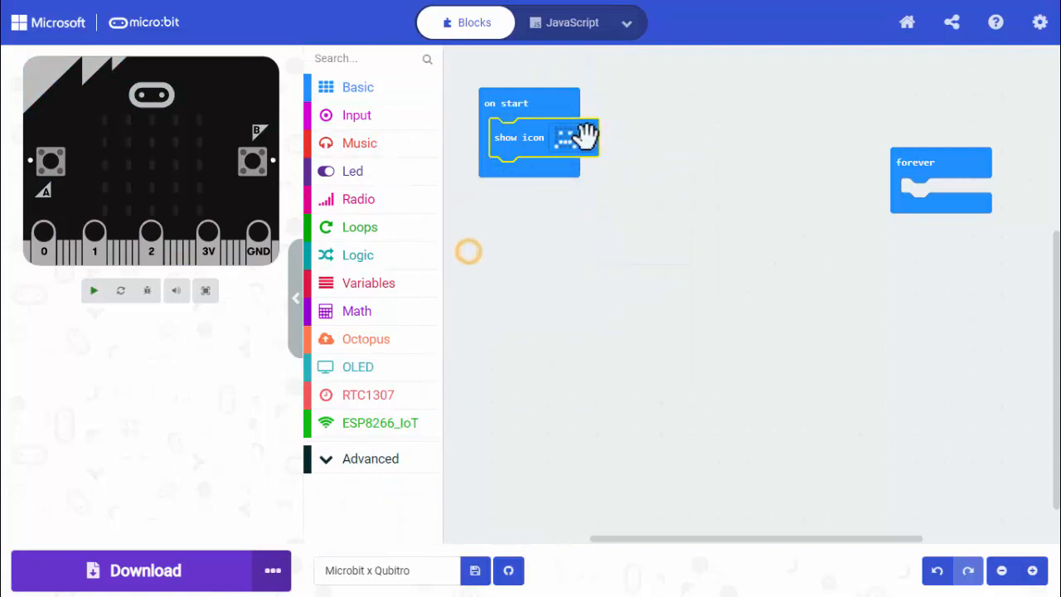
click(380, 423)
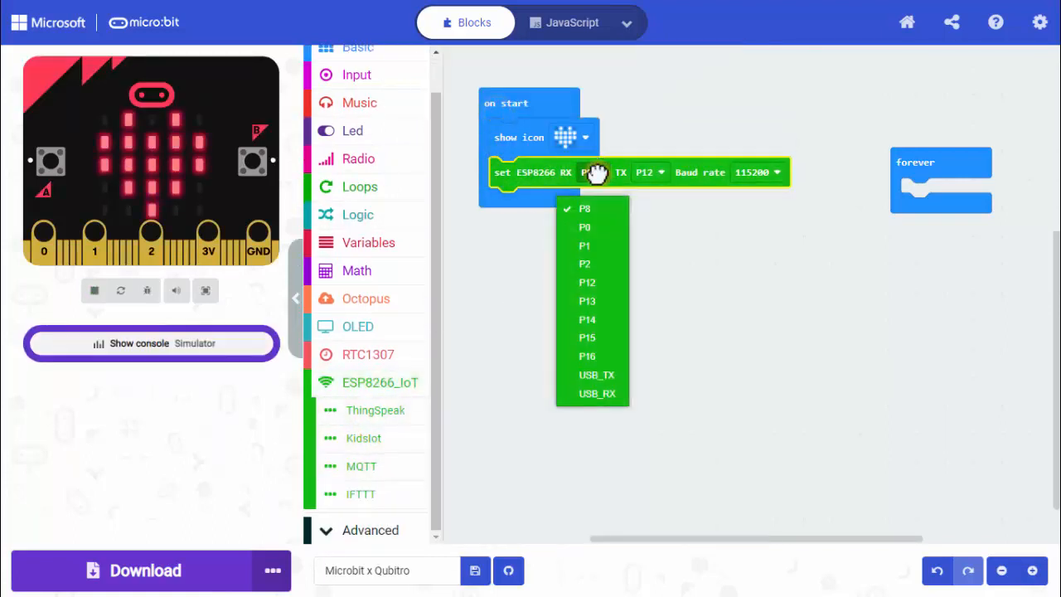
click(586, 355)
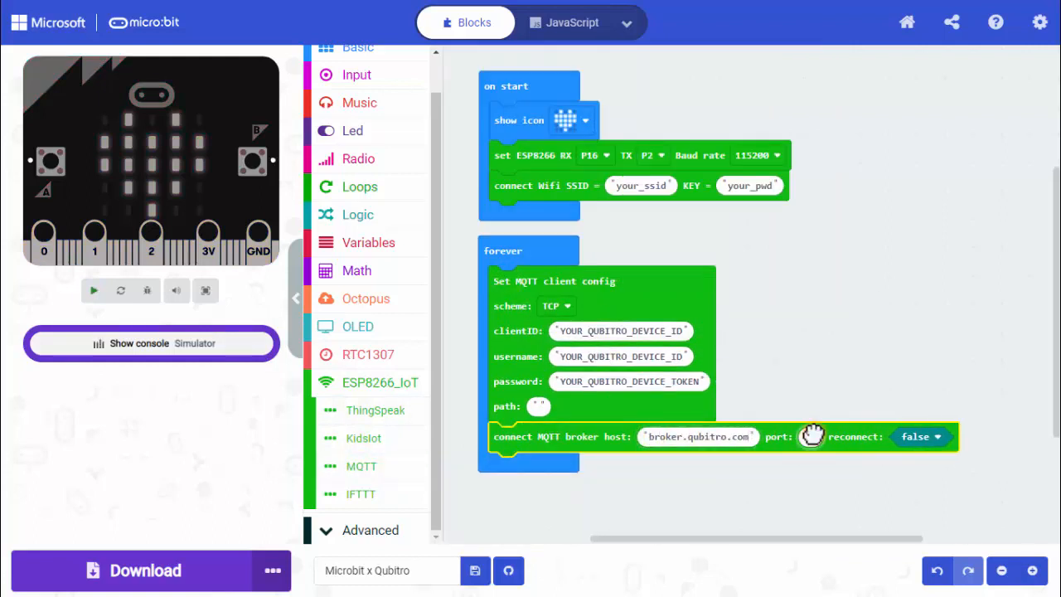
Publish {"temperature": joined with temperature (°C) over MQTT, then pause 5000 ms.
click(380, 382)
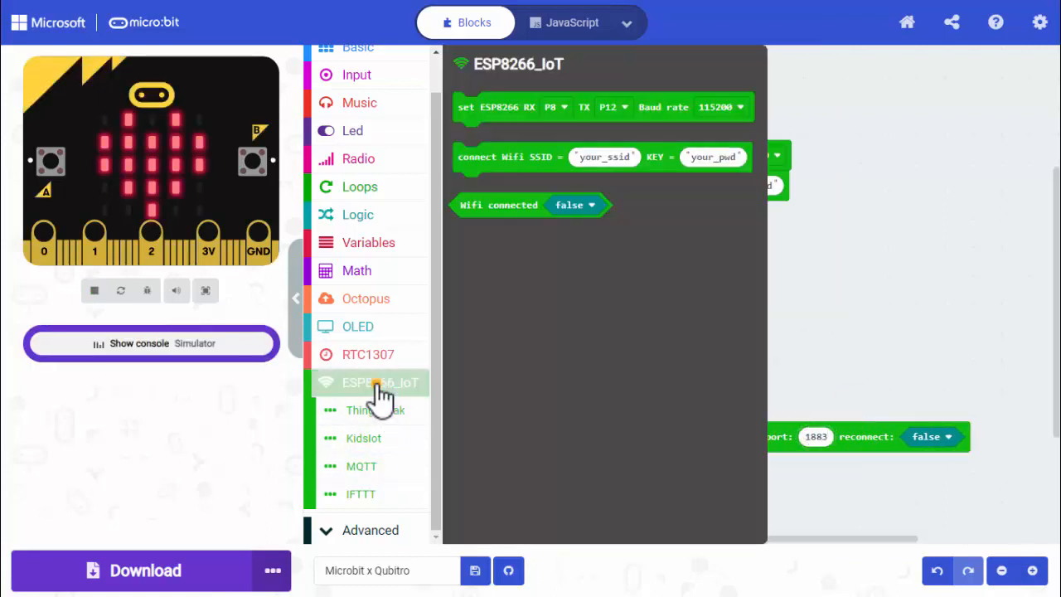
click(379, 382)
text({\"temperature\")
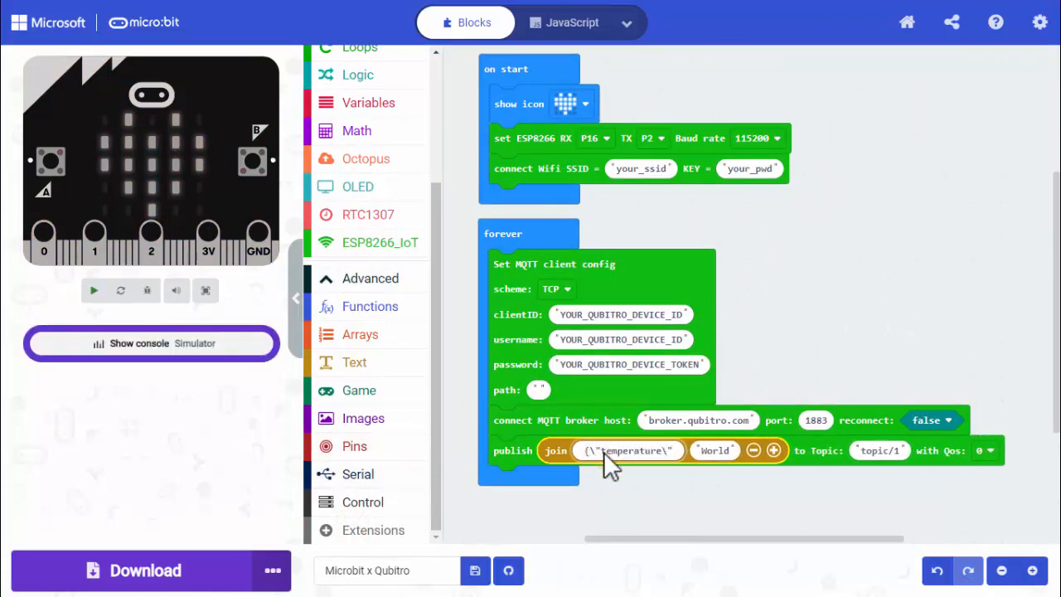
click(357, 115)
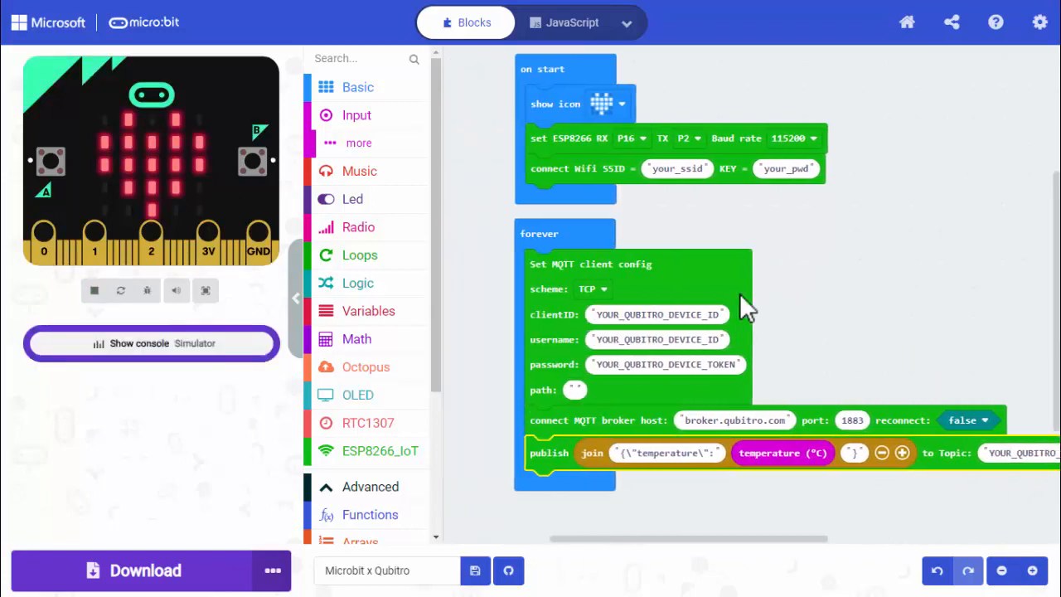
click(357, 86)
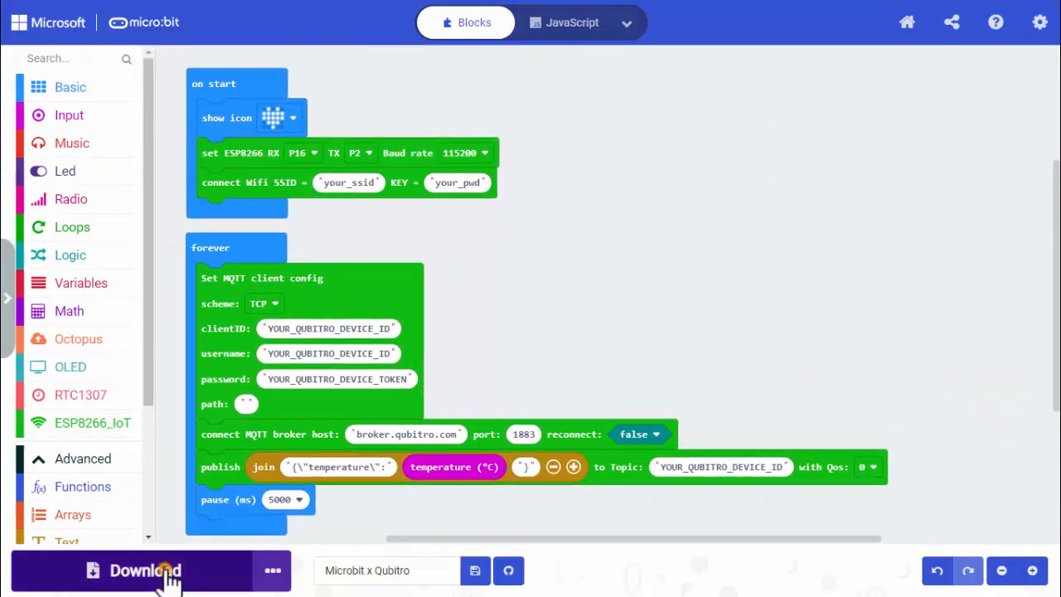
Download the Microbit x Qubitro program to the micro:bit.
click(129, 570)
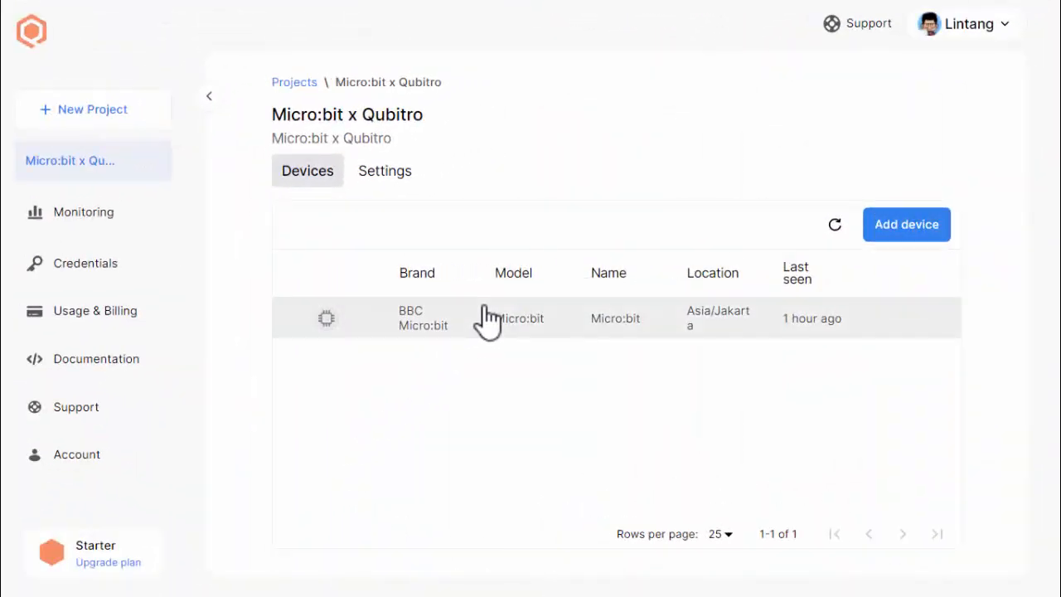
Open the Micro:bit device, refresh its data, and expand a reading showing temperature 52.
click(489, 318)
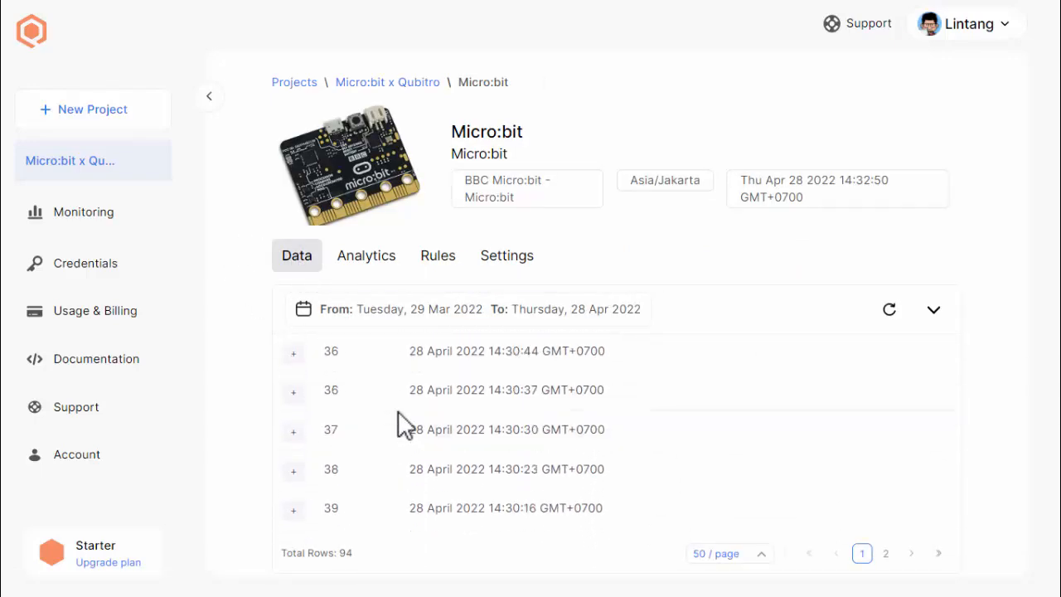
click(889, 309)
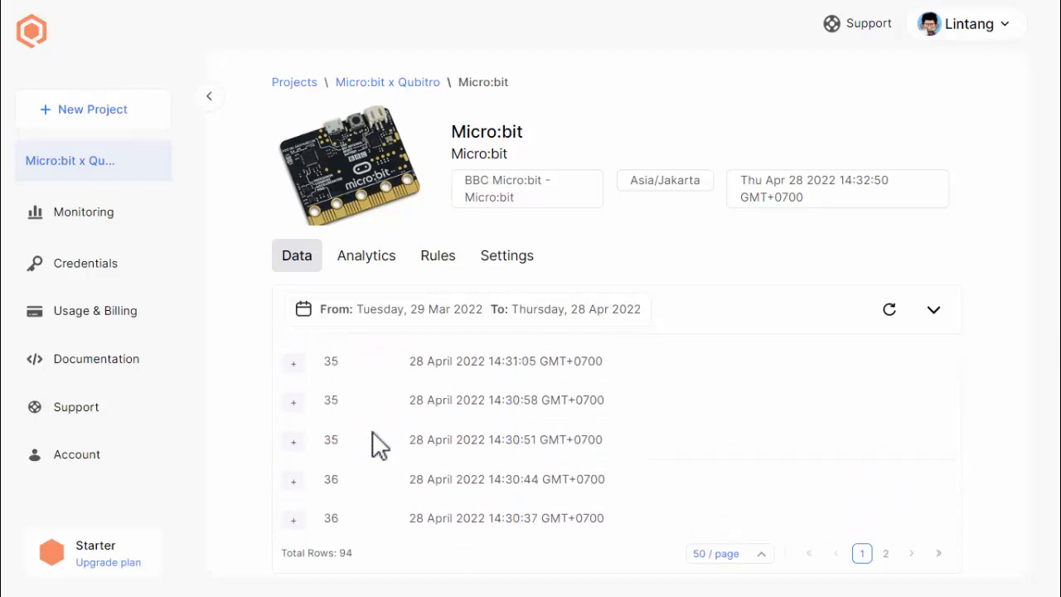
click(293, 401)
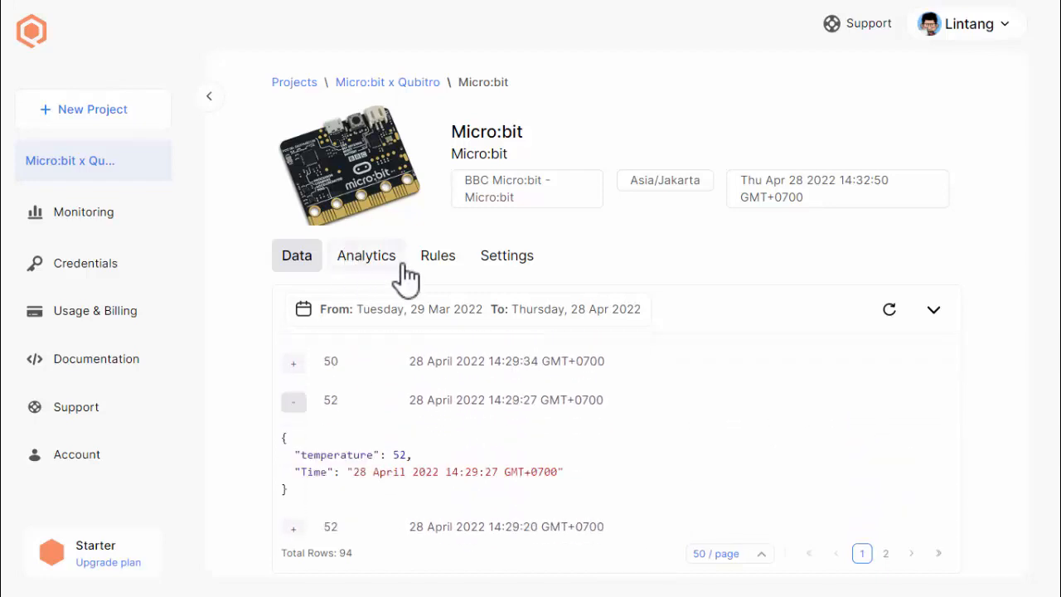
Add a Temperature chart from the Micro:bit device's Analytics tab.
click(367, 255)
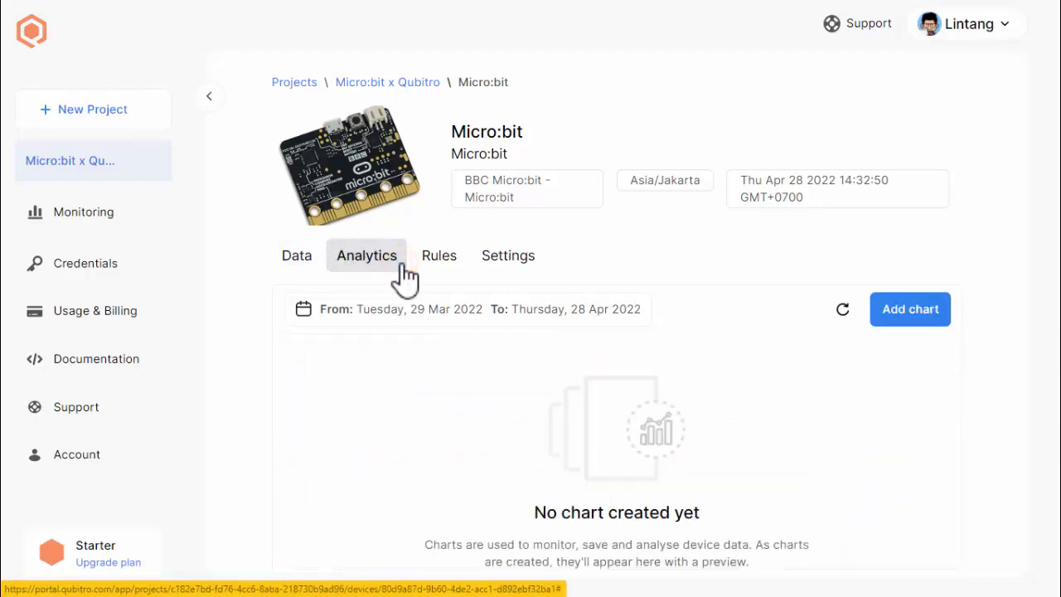
mouse_move(926, 365)
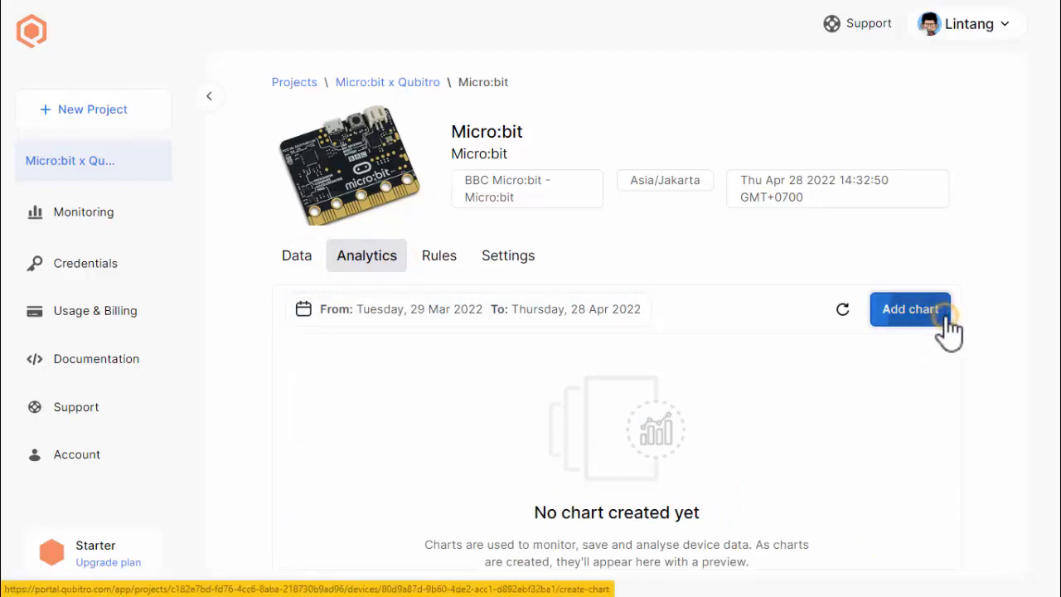
click(909, 308)
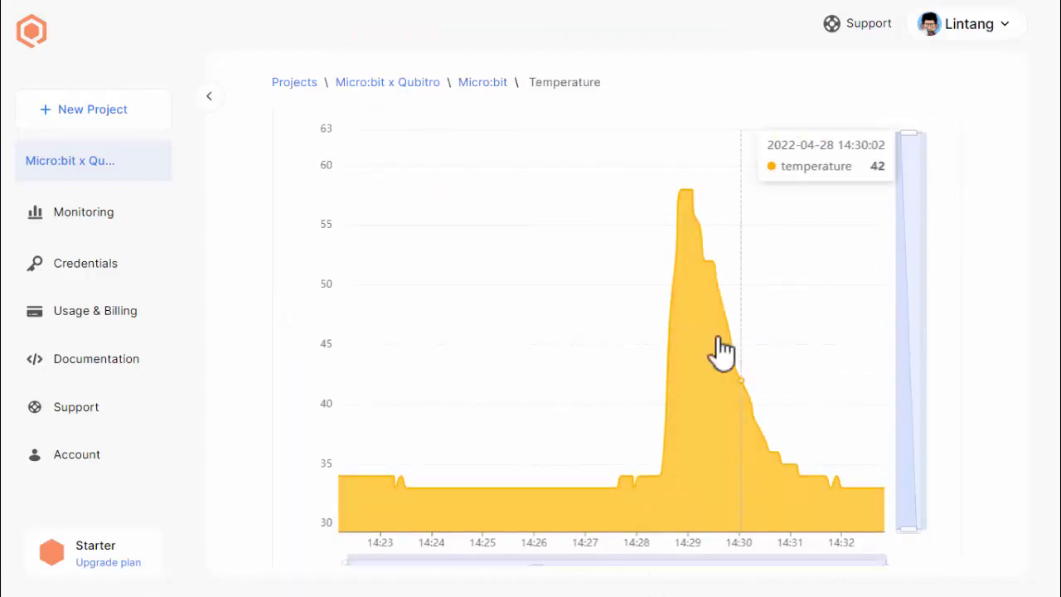
mouse_move(901, 267)
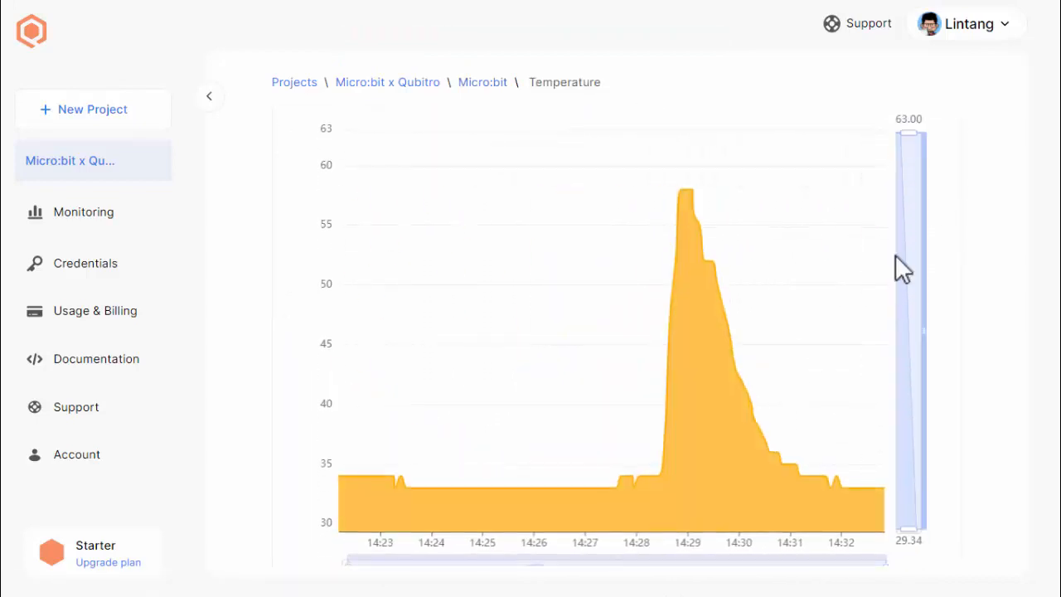
mouse_move(887, 282)
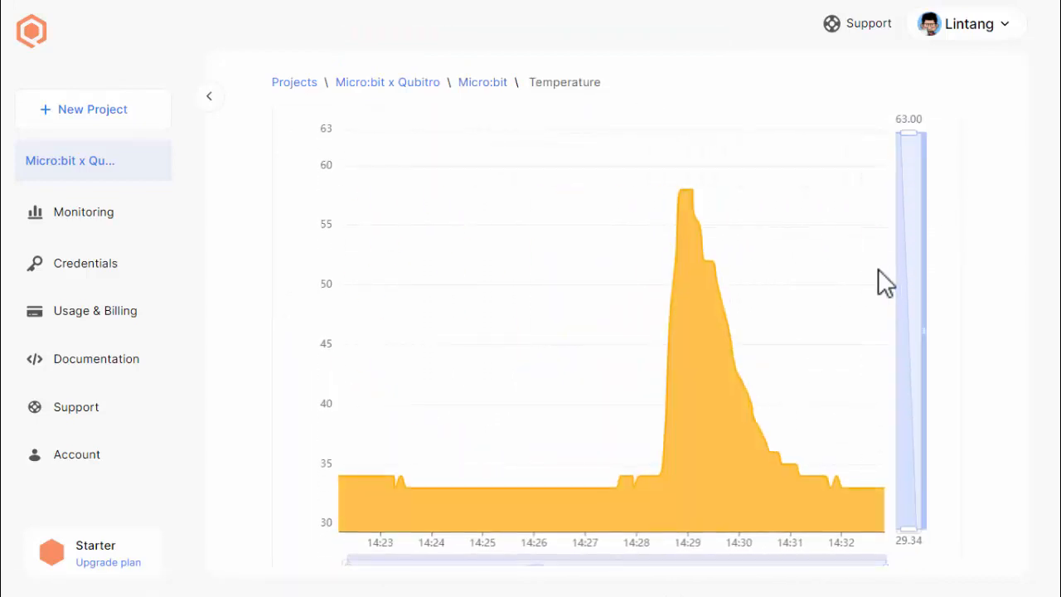
mouse_move(853, 307)
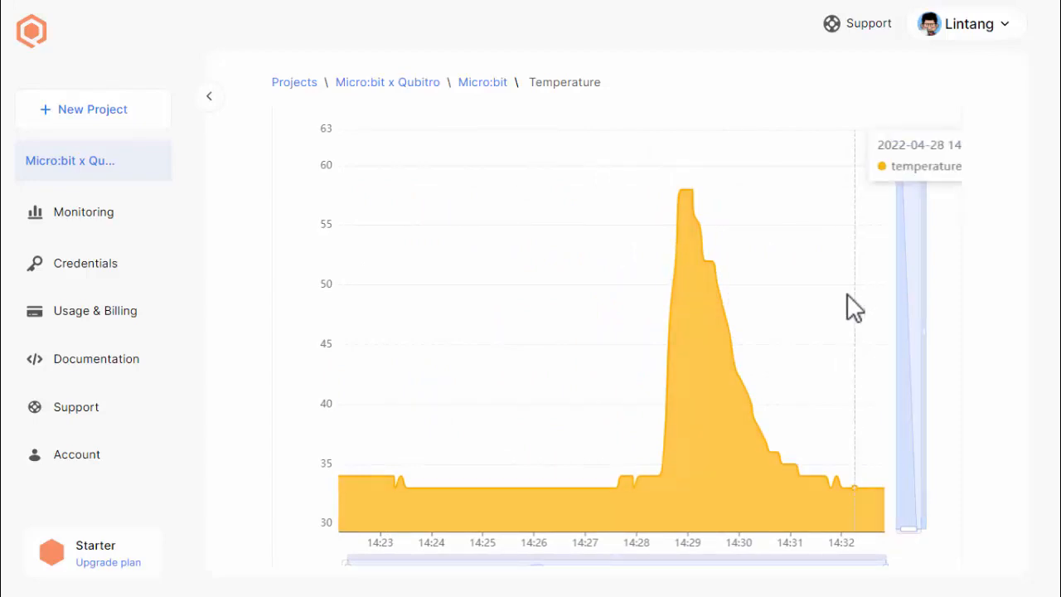
mouse_move(816, 335)
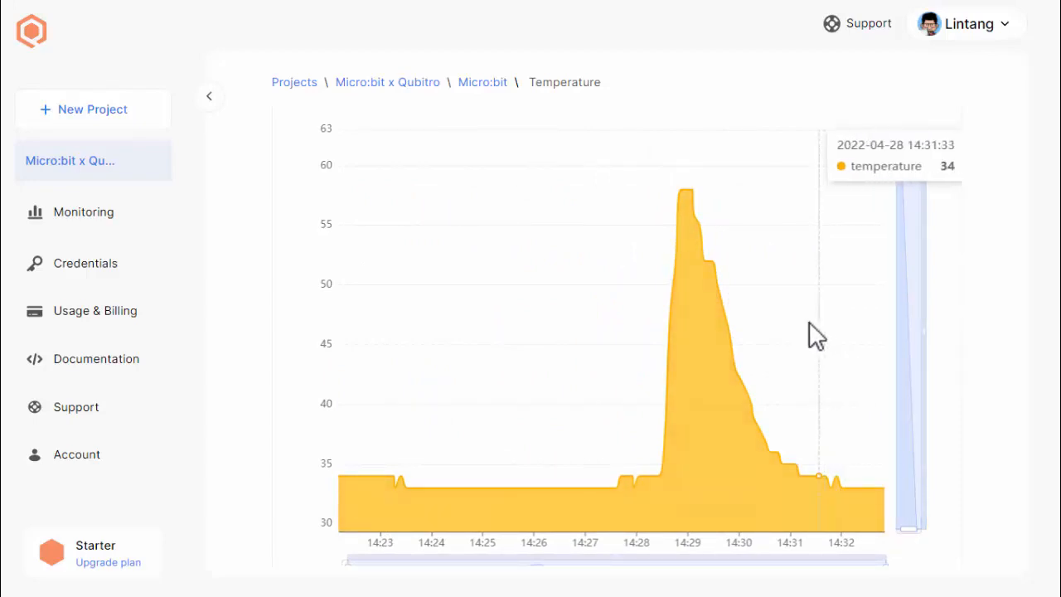
mouse_move(732, 348)
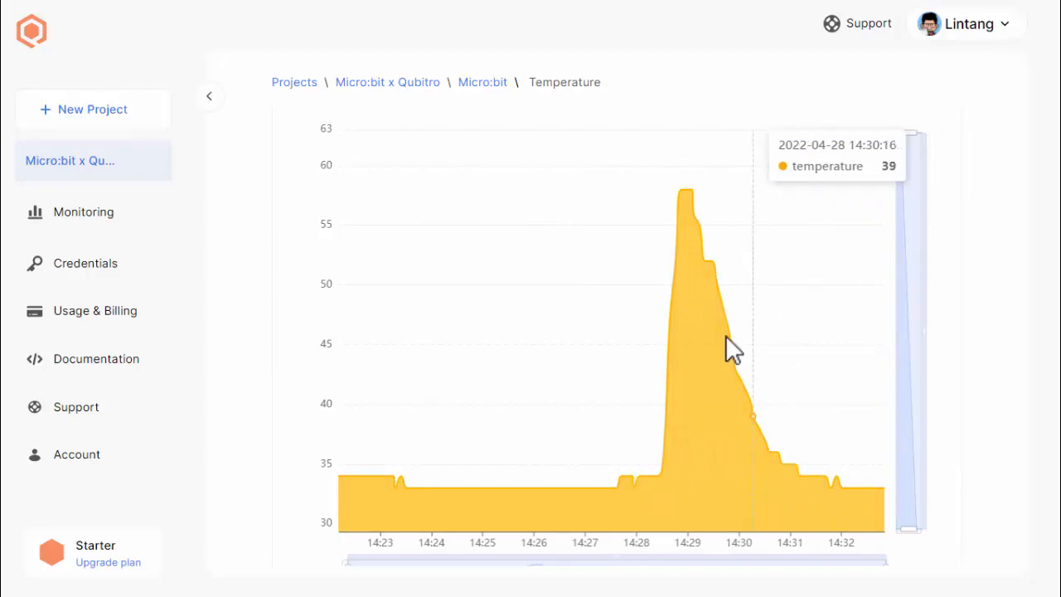
mouse_move(663, 406)
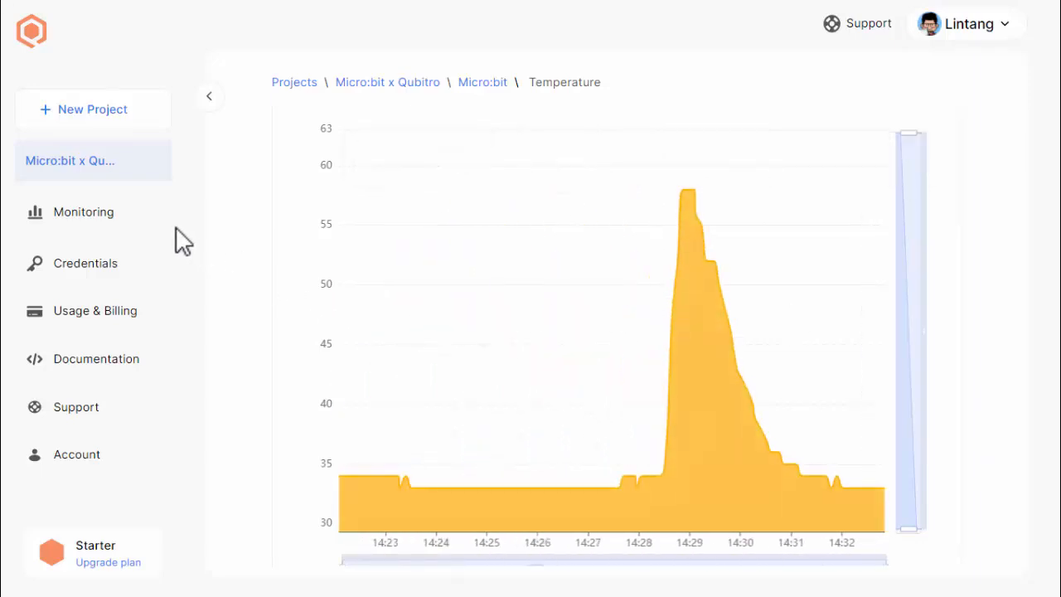
Create and save a new Microbit dashboard under Monitoring.
click(83, 212)
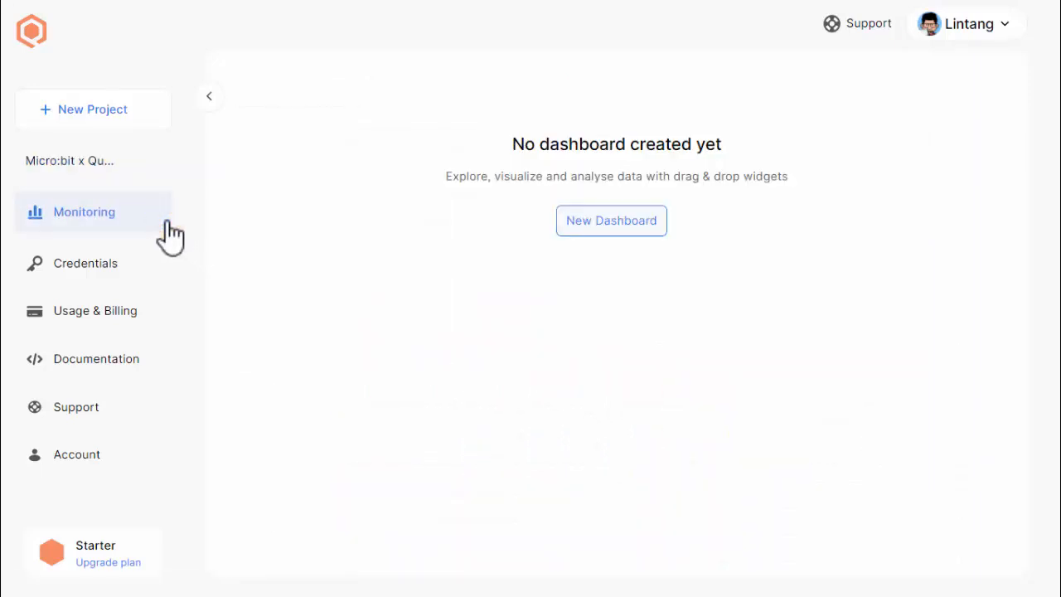
click(611, 220)
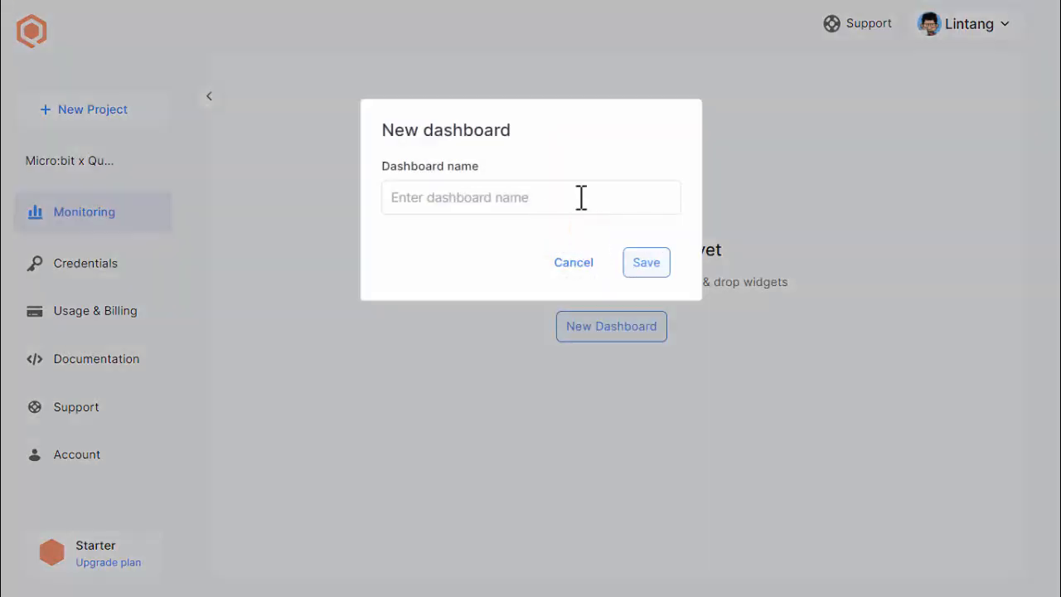
click(646, 262)
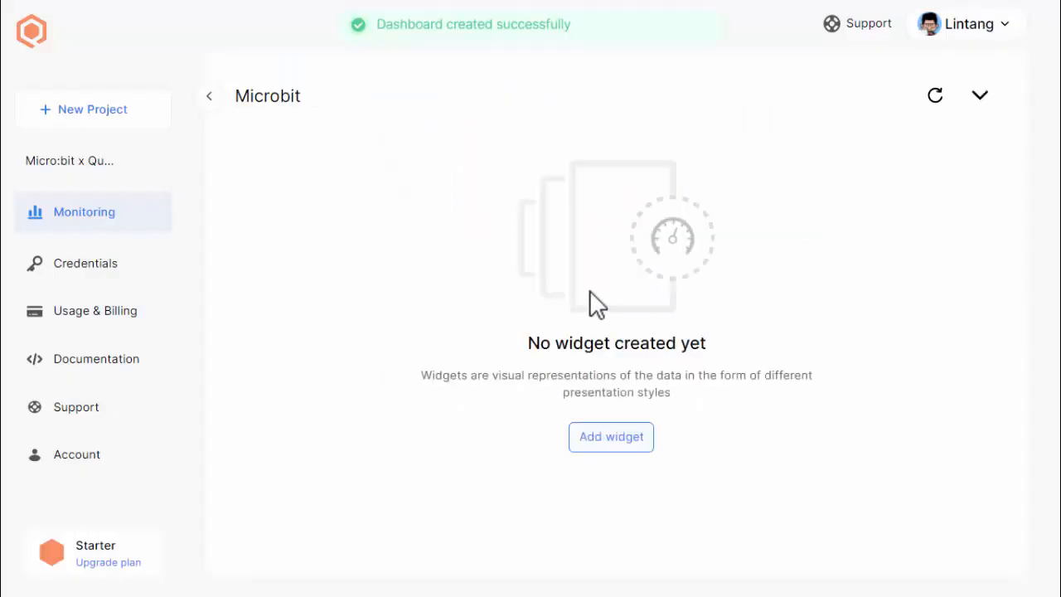
Add a Temperature indicator gauge widget showing the temperature value.
click(611, 437)
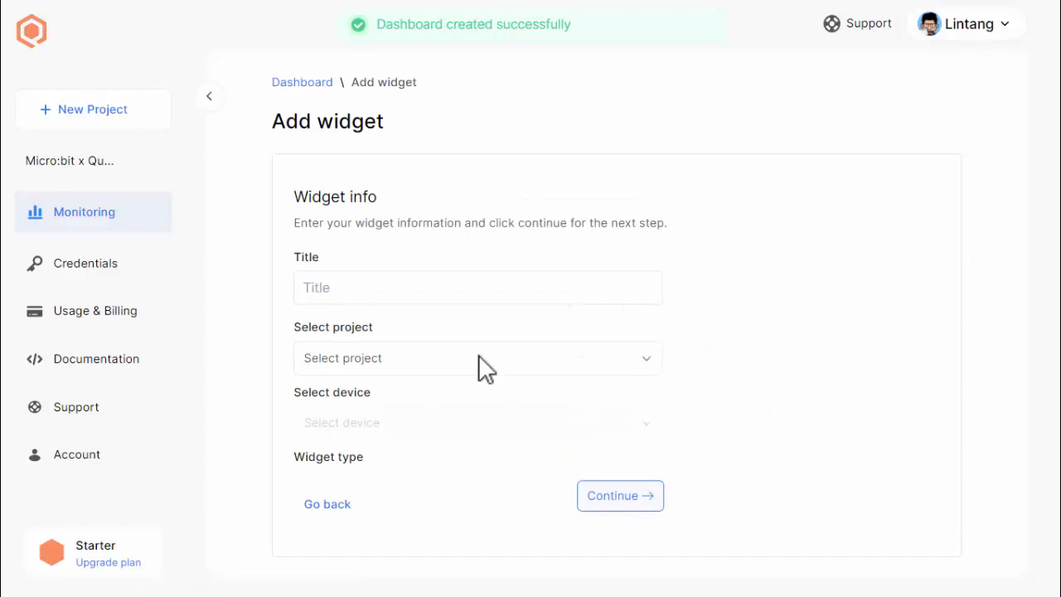
text(Te)
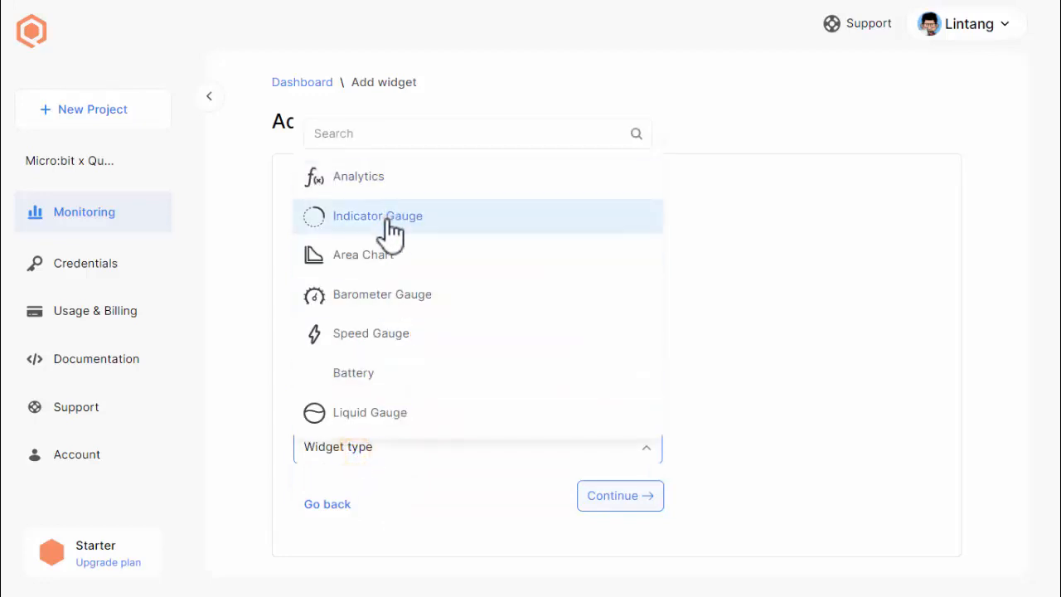
click(377, 216)
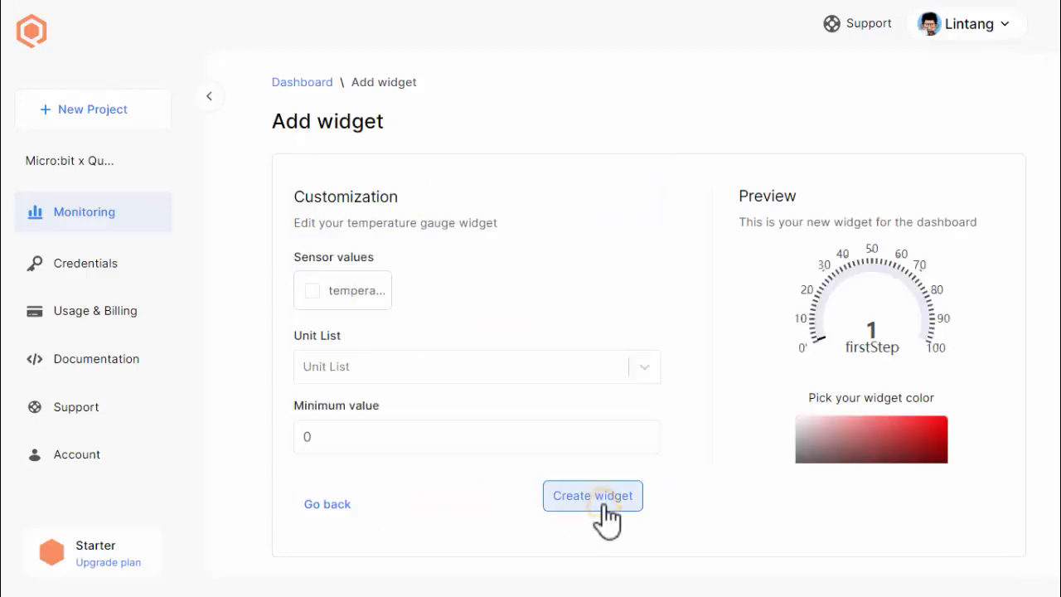
click(312, 290)
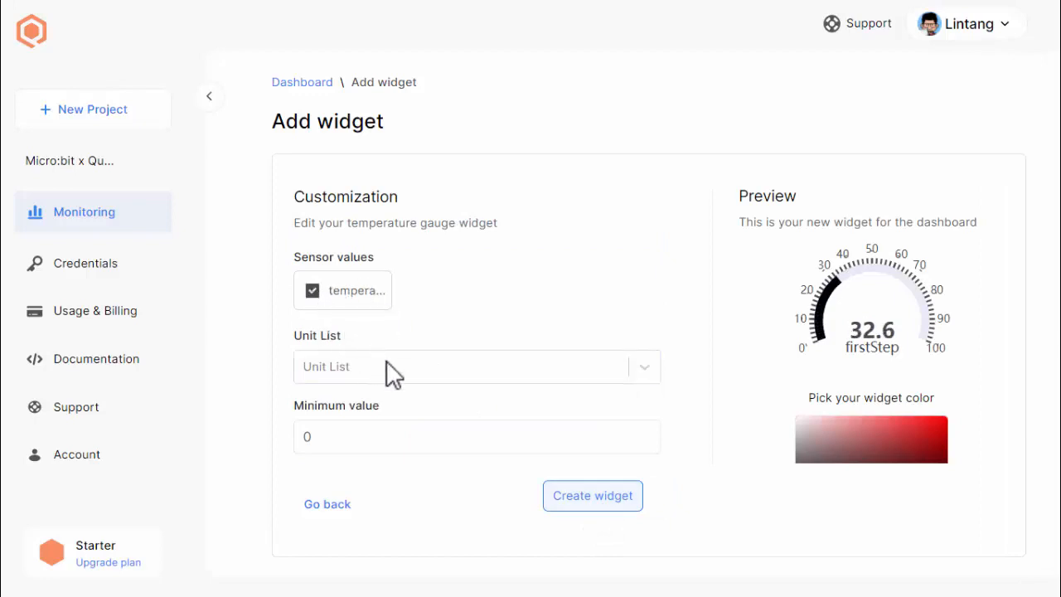
scroll(down, 3)
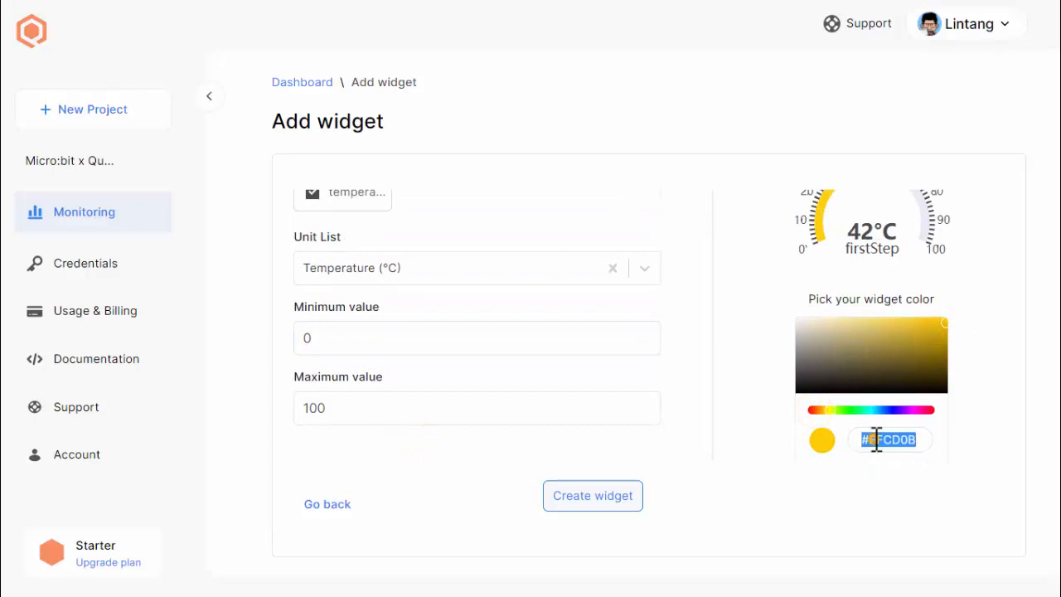
click(591, 495)
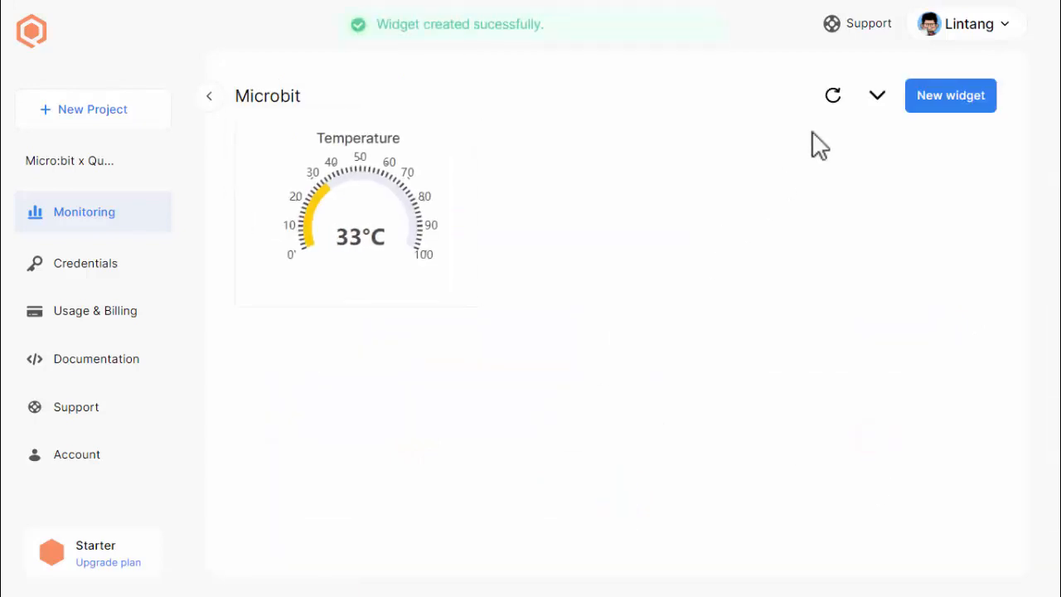
Add a Temperature area chart widget plotting the temperature value.
click(949, 95)
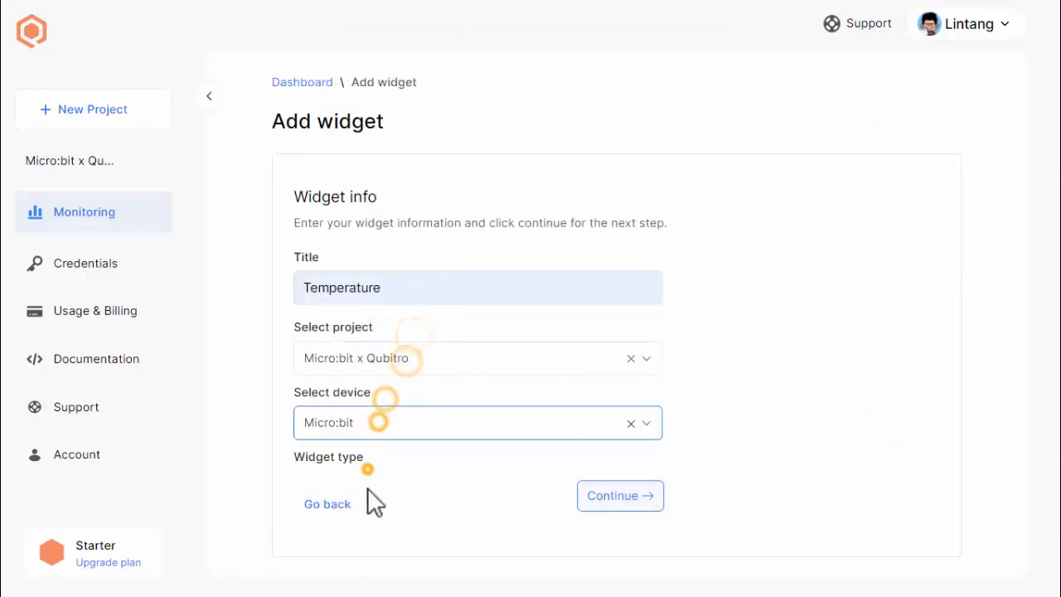
click(619, 494)
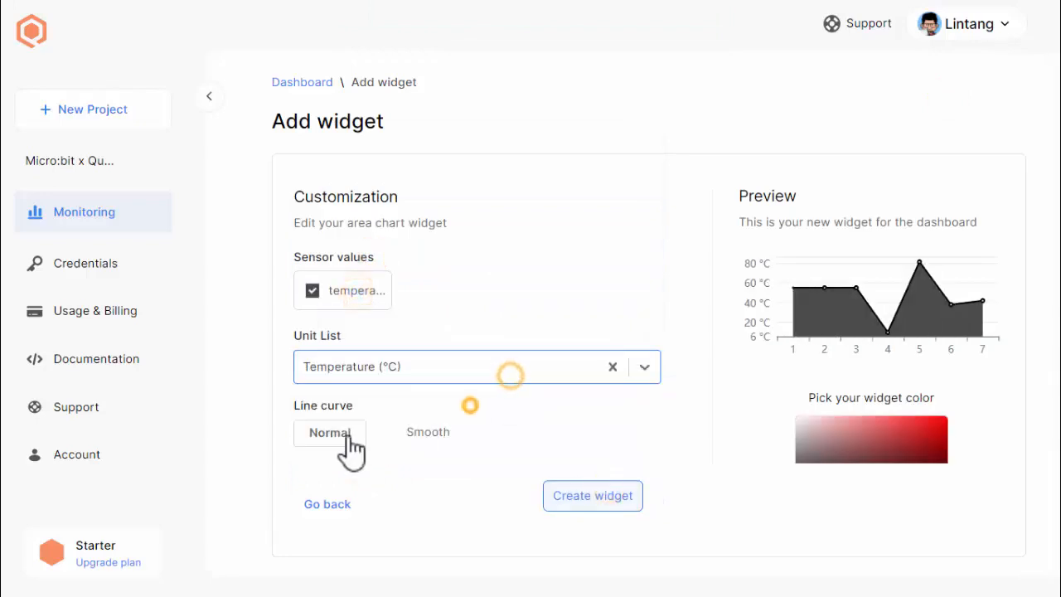
click(592, 495)
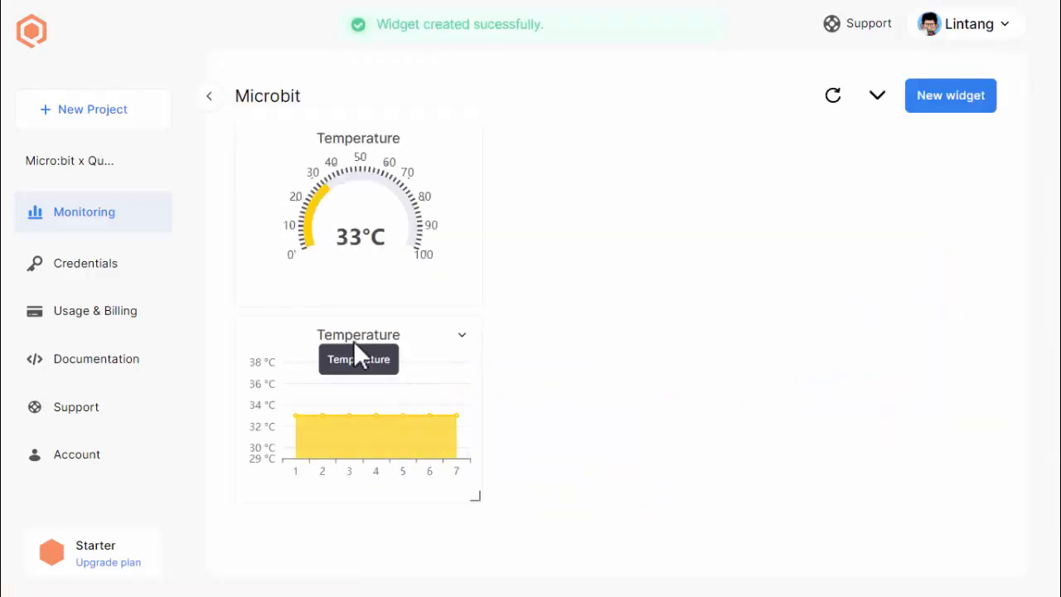